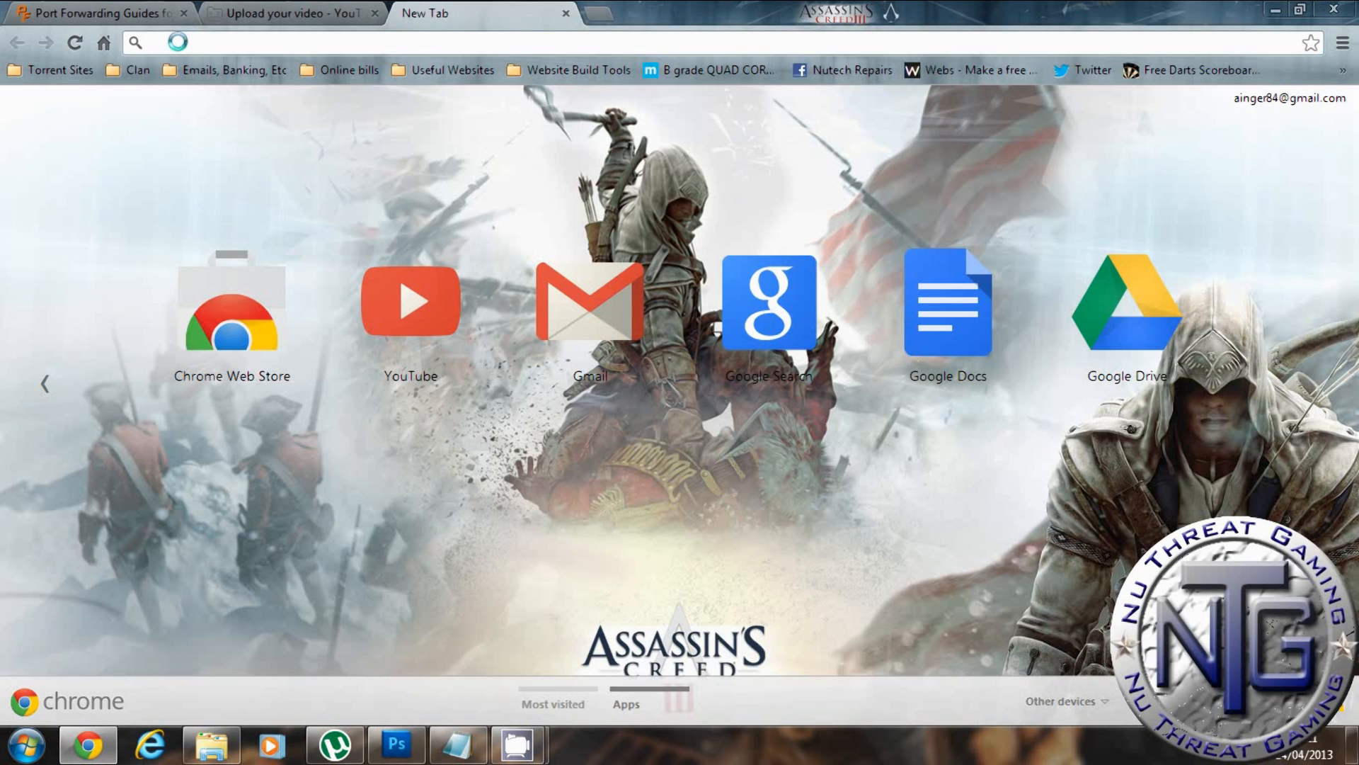
Step: Load the Netgear router admin page at 192.168.1.1 in the address bar
{"action": "type", "text": "192.168.1.1"}
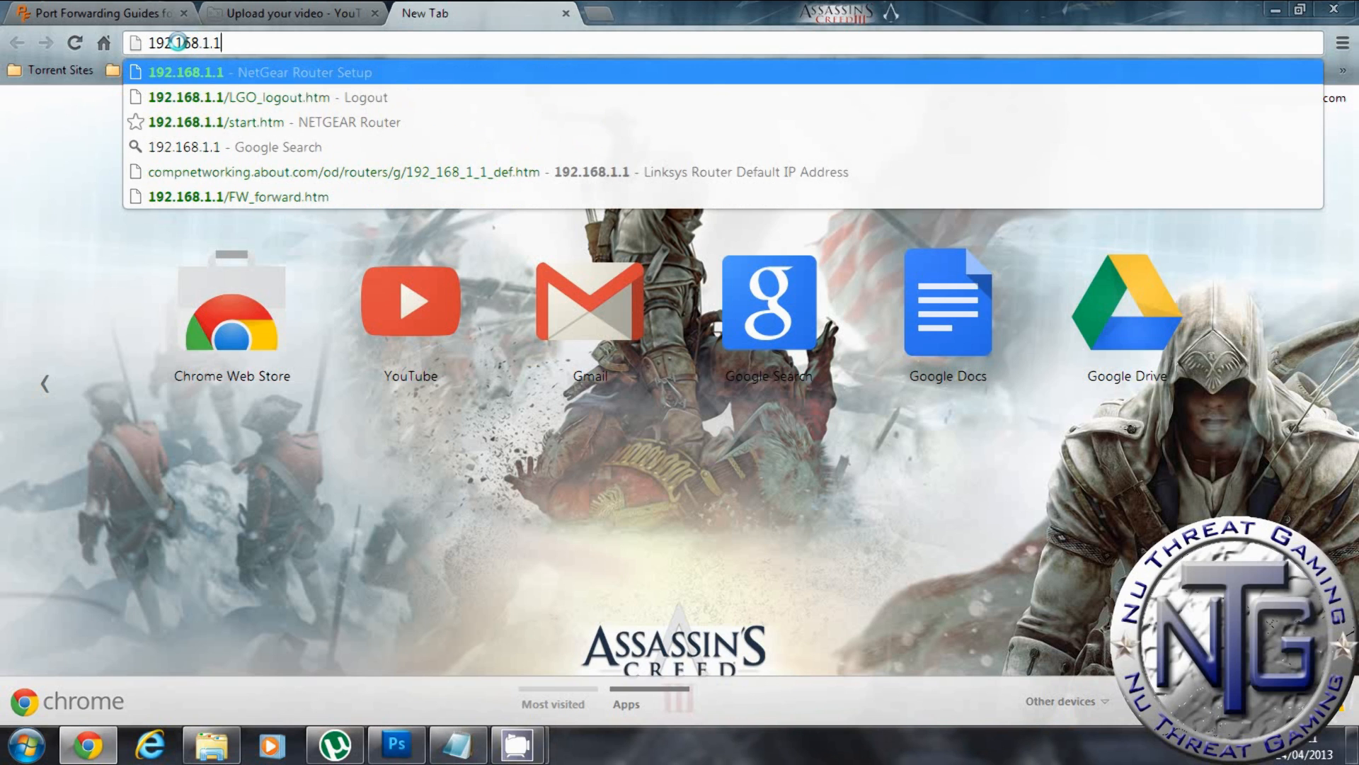
{"action": "key", "text": "Enter"}
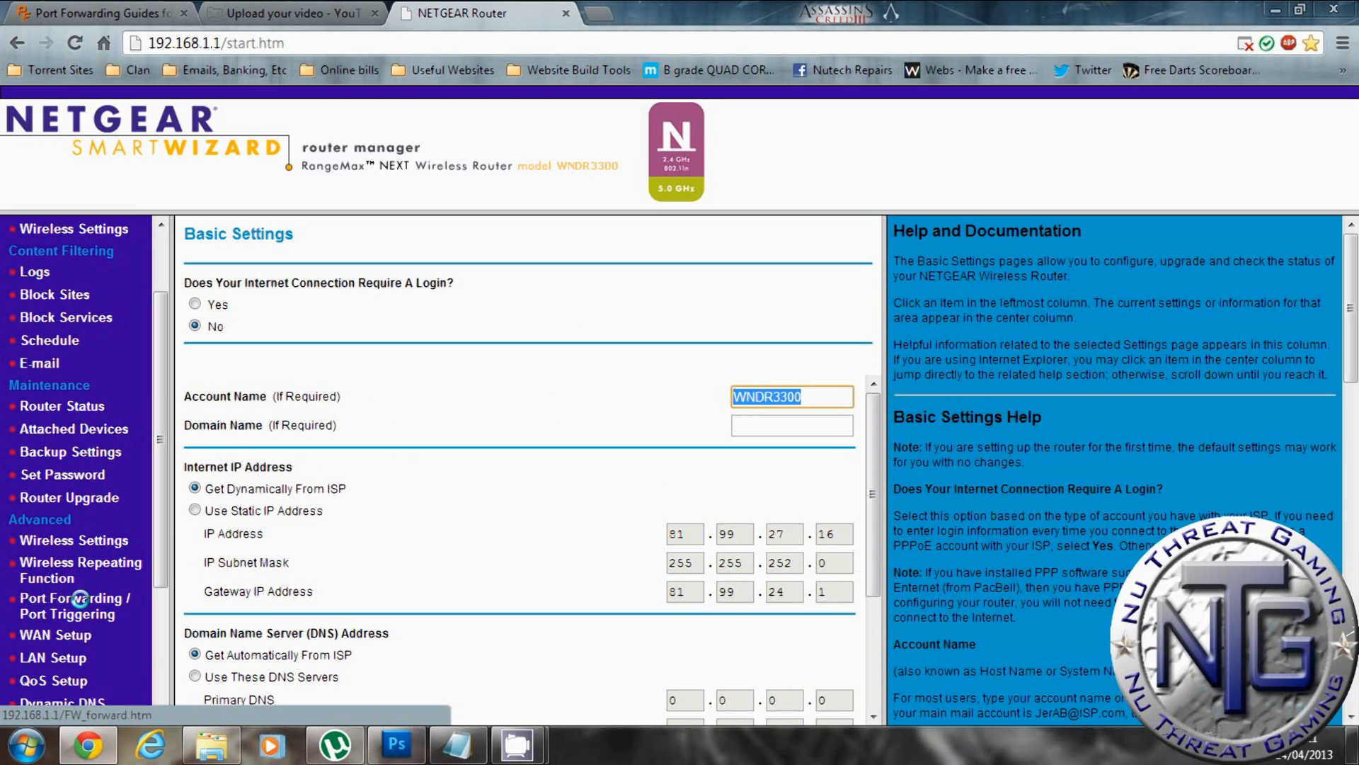
Step: From Port Forwarding / Port Triggering, review the PS3 entries and add a custom service
{"action": "left_click", "coordinate": [75, 605]}
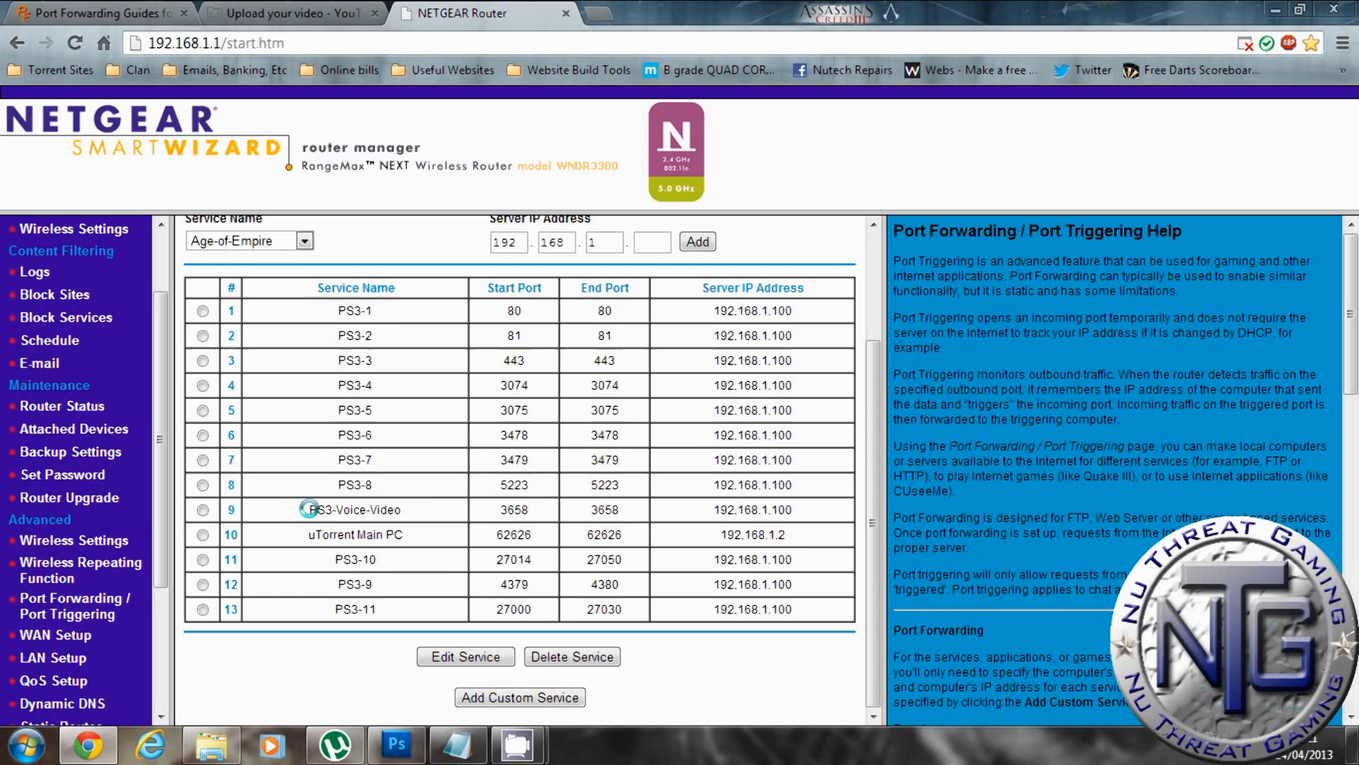
{"action": "left_click", "coordinate": [202, 509]}
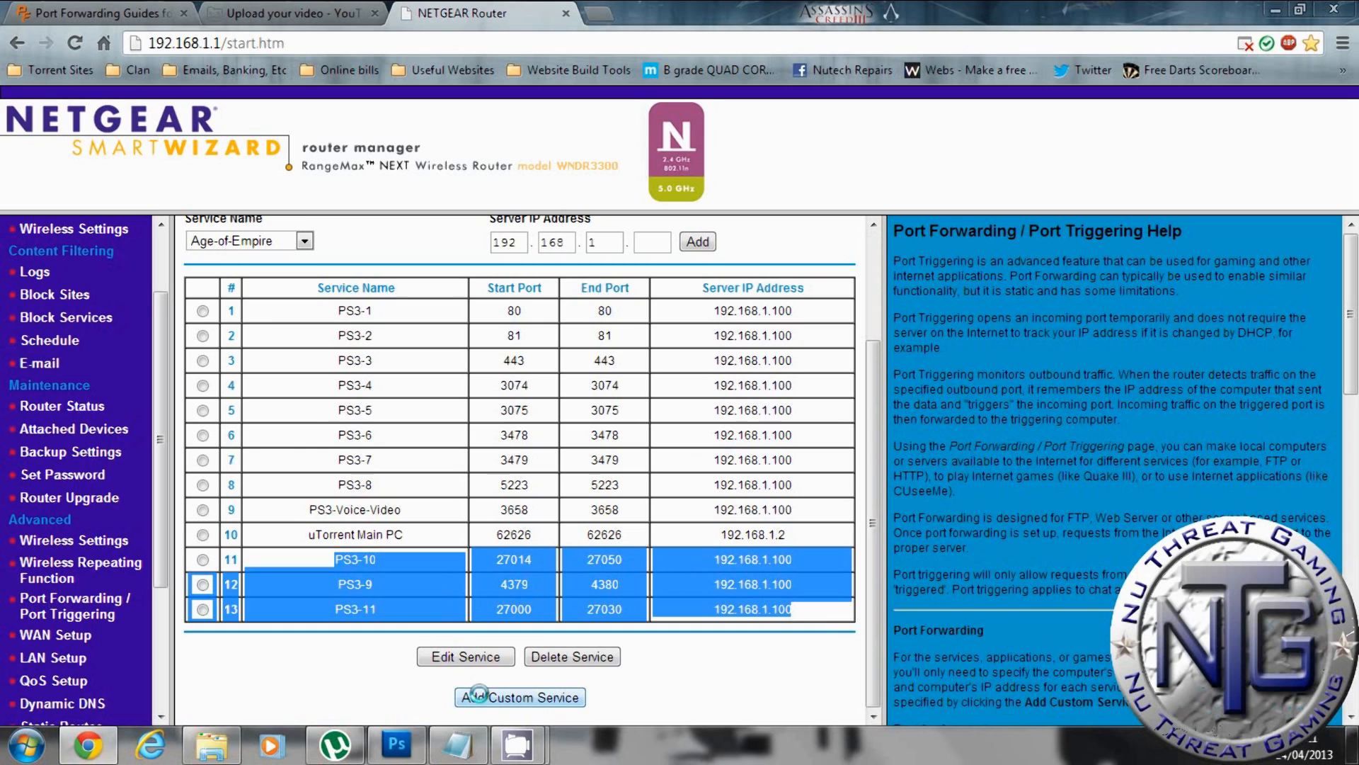
{"action": "left_click", "coordinate": [519, 696]}
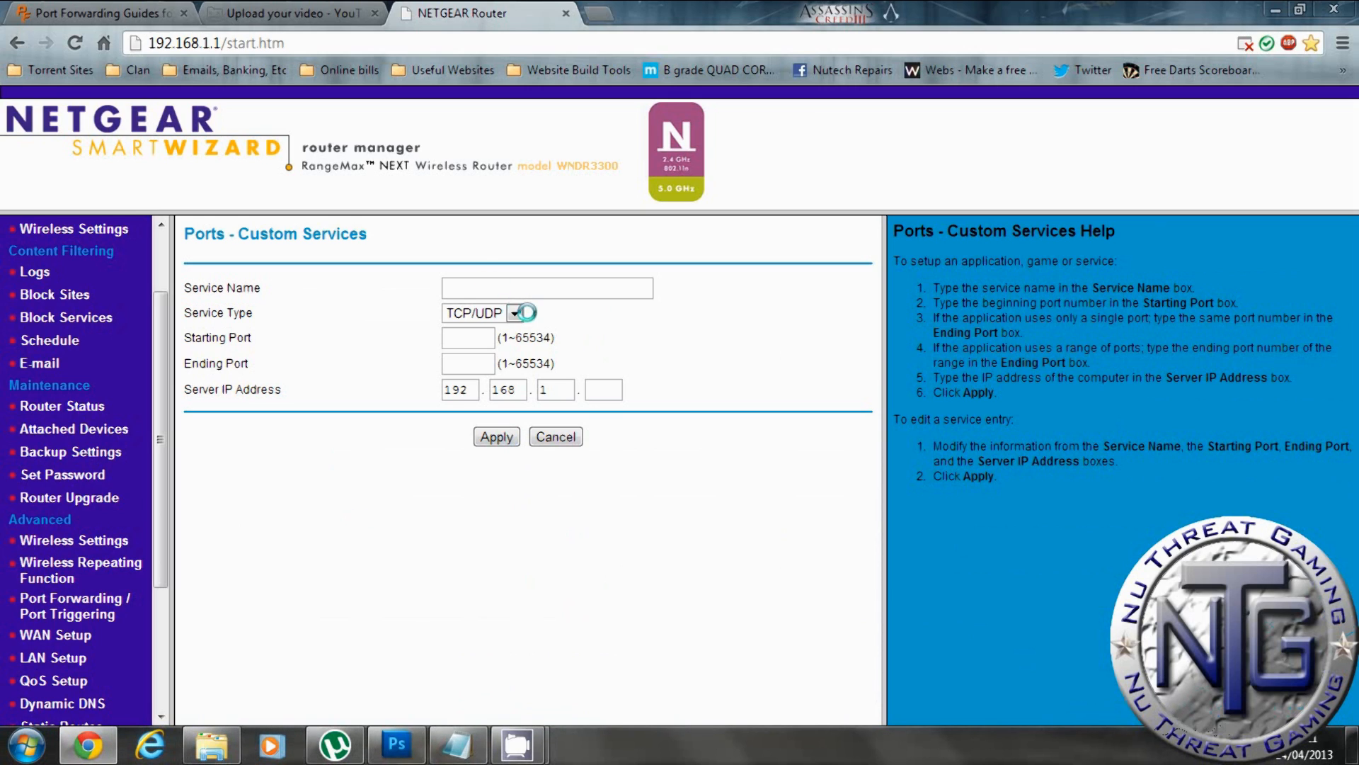
Step: Fill in TCP service PS3-01, ports 80-80, server 192.168.1.100, then cancel back to the list
{"action": "left_click", "coordinate": [547, 288]}
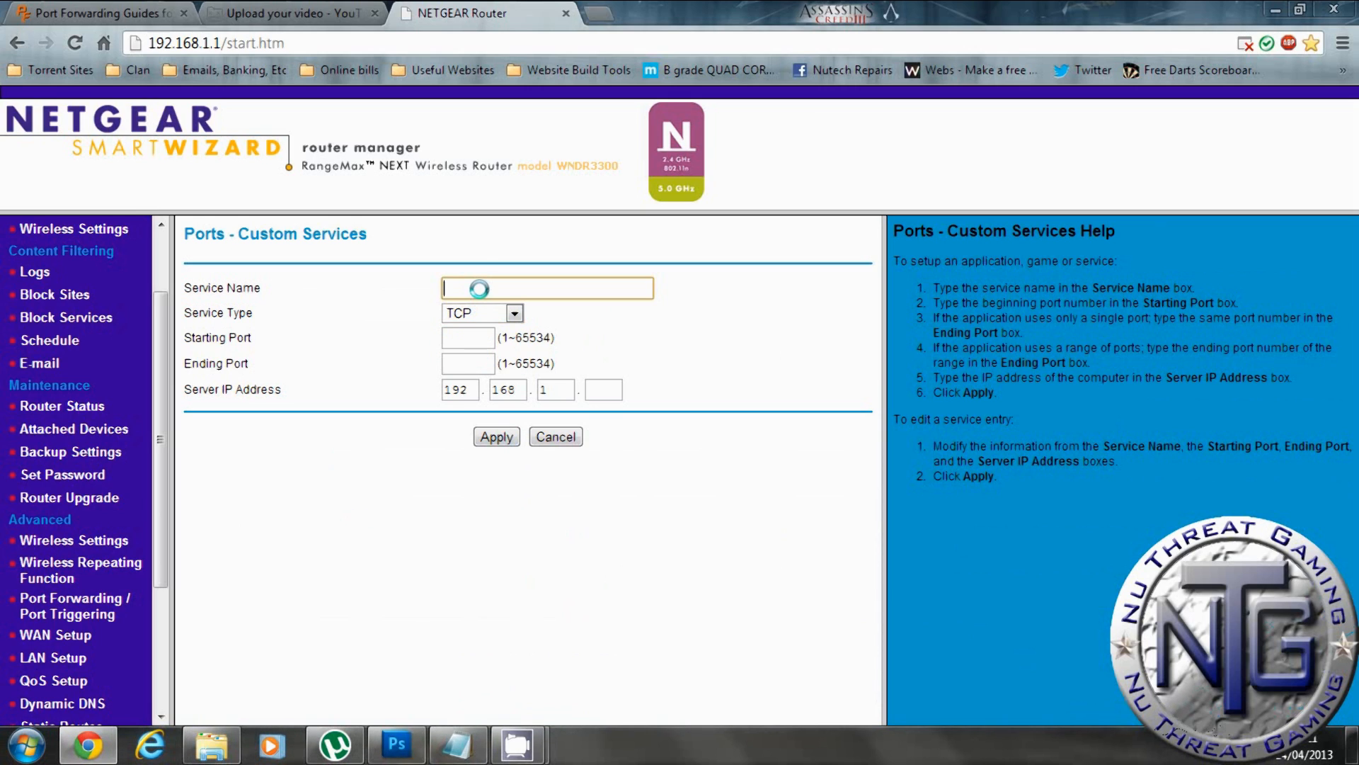
{"action": "type", "text": "PS3"}
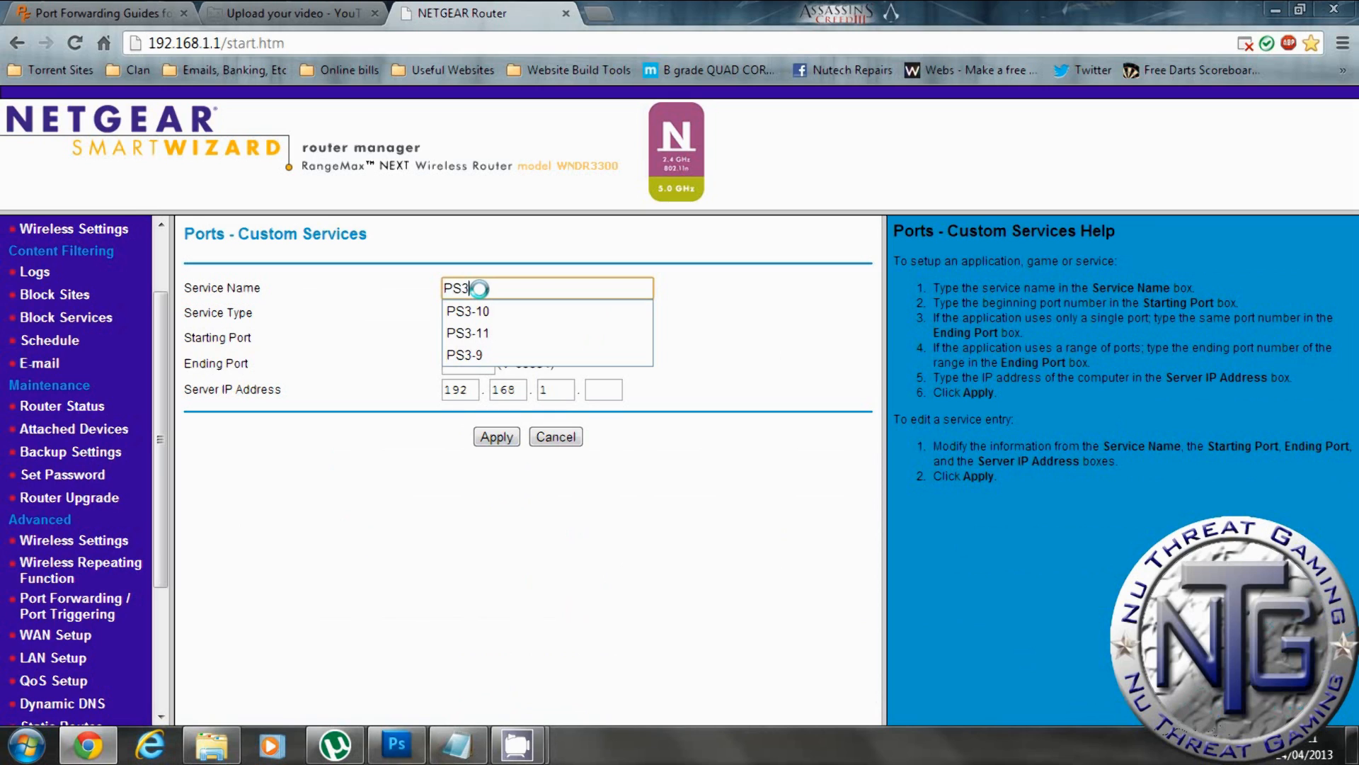
{"action": "type", "text": "01"}
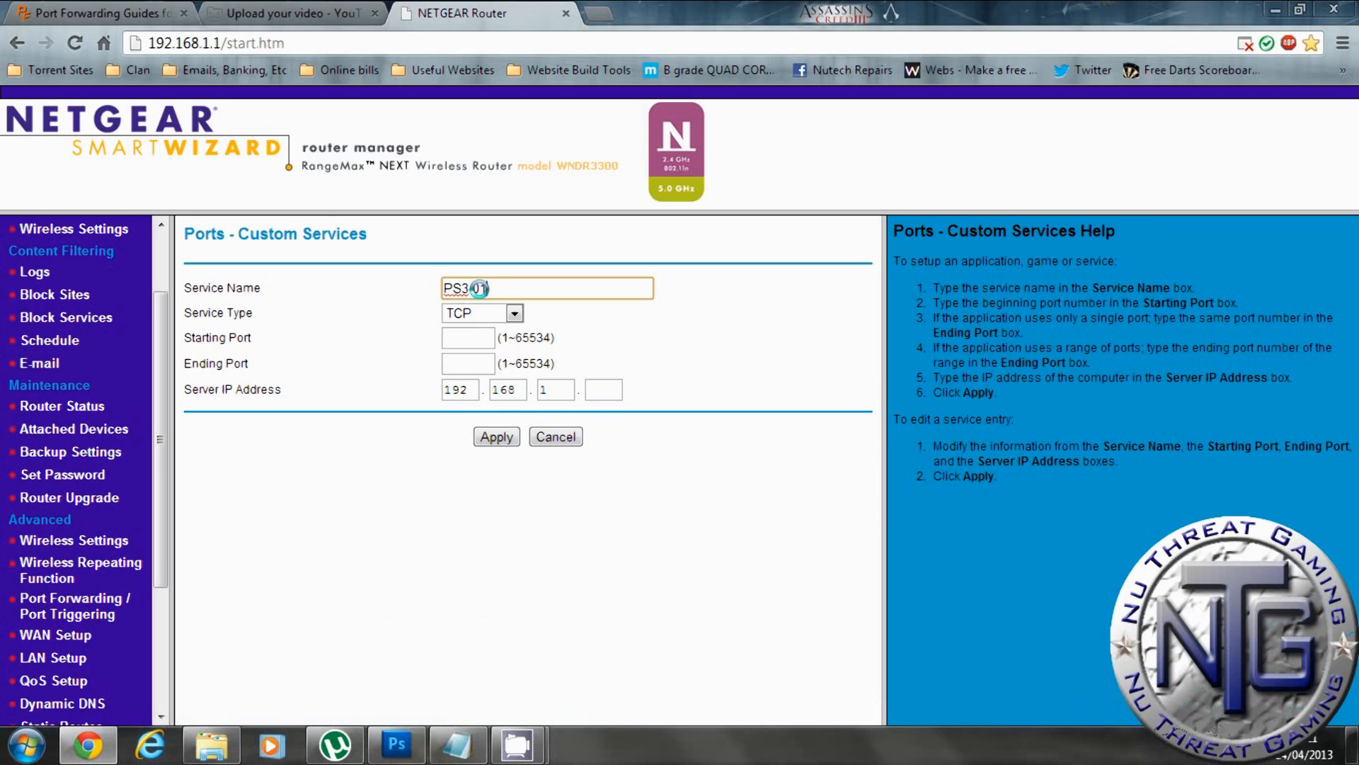
{"action": "type", "text": "80"}
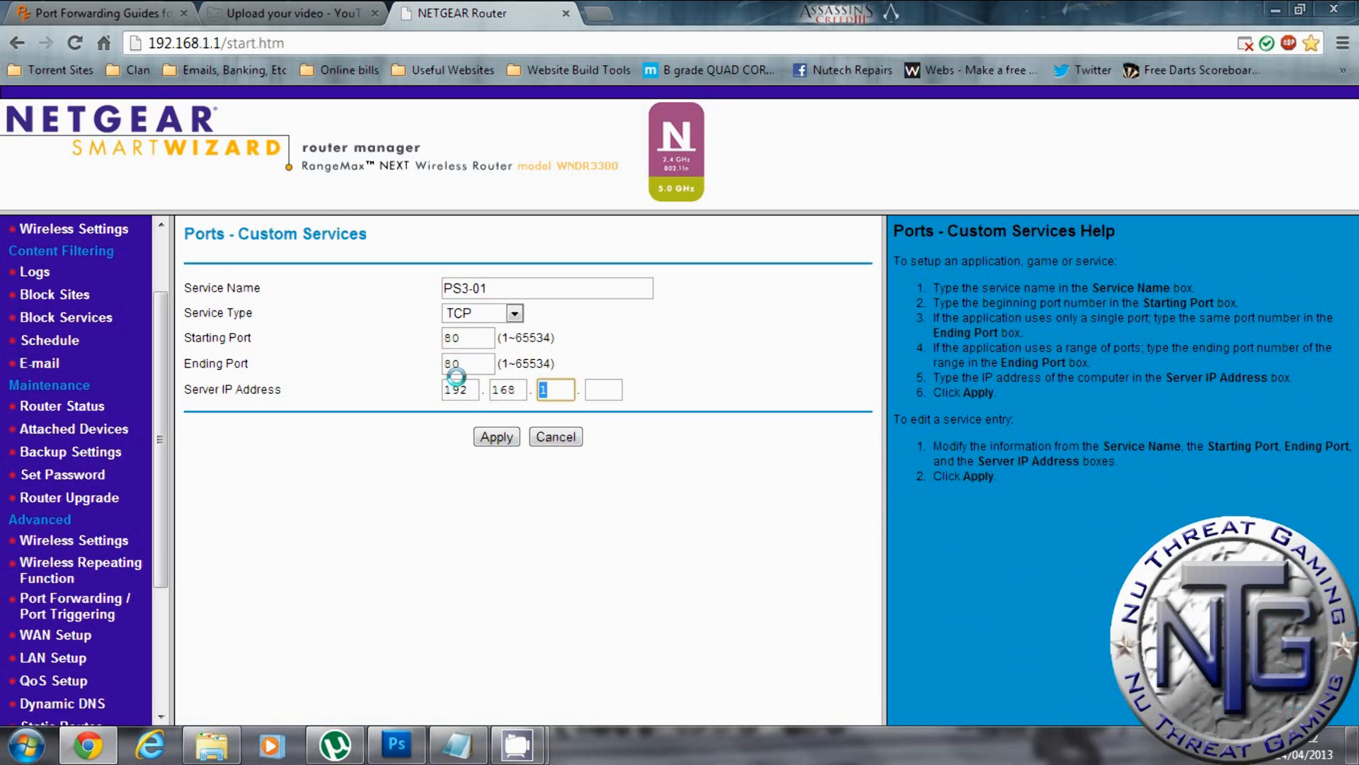
{"action": "type", "text": "100"}
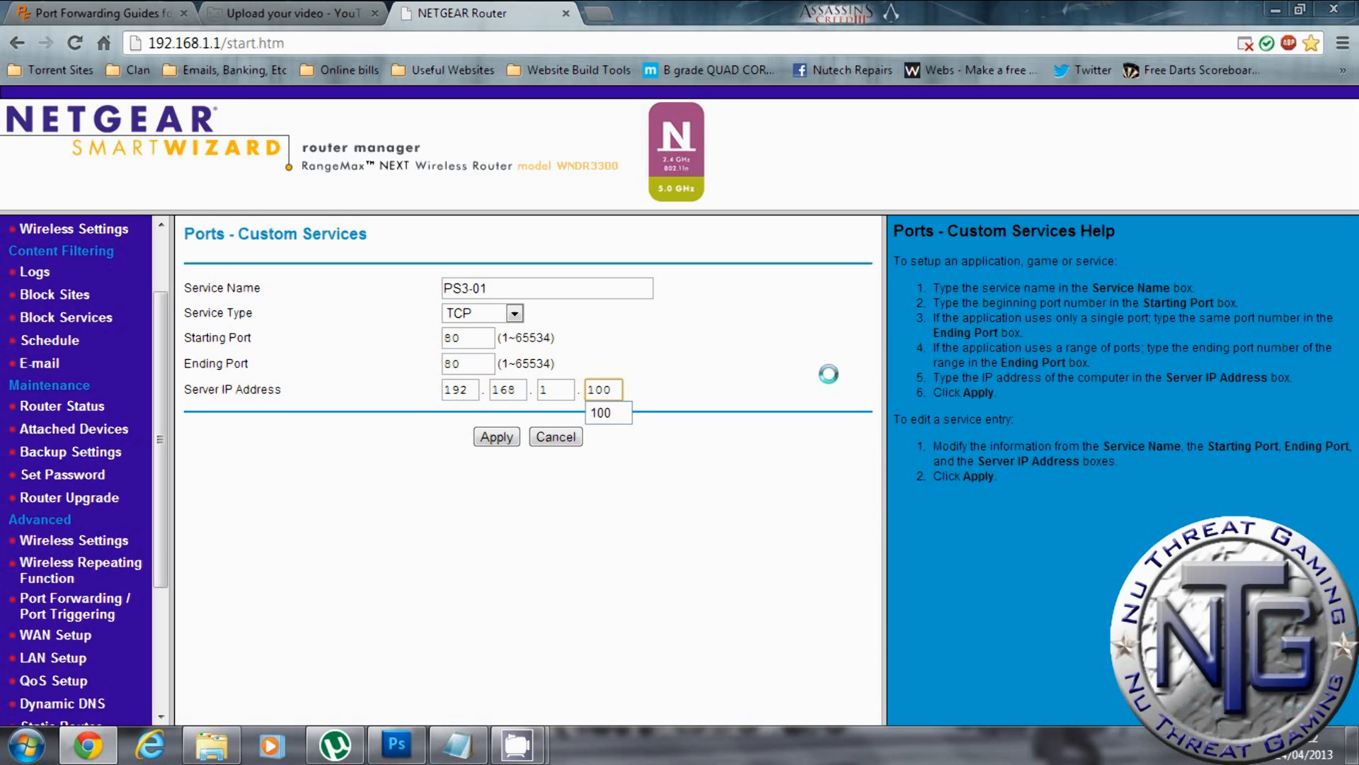
{"action": "left_click", "coordinate": [496, 436]}
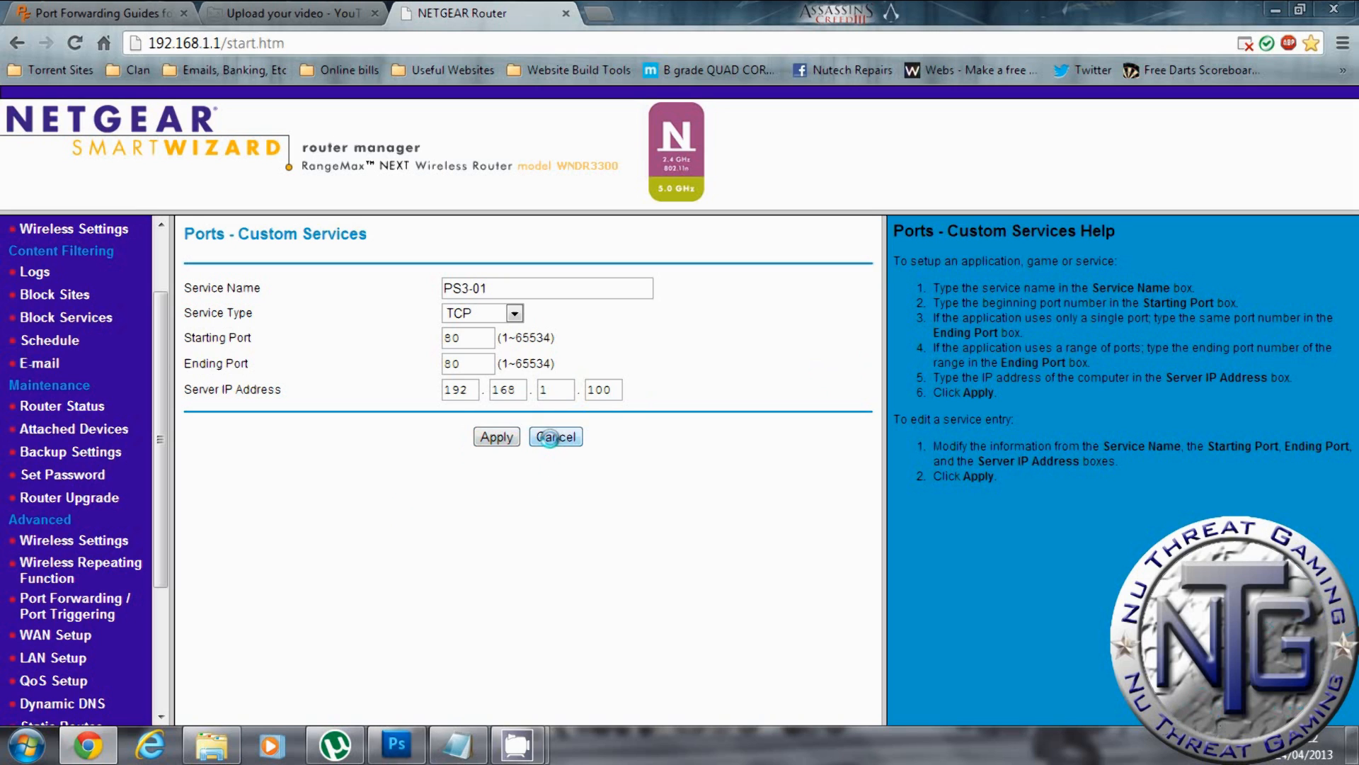
{"action": "left_click", "coordinate": [555, 436]}
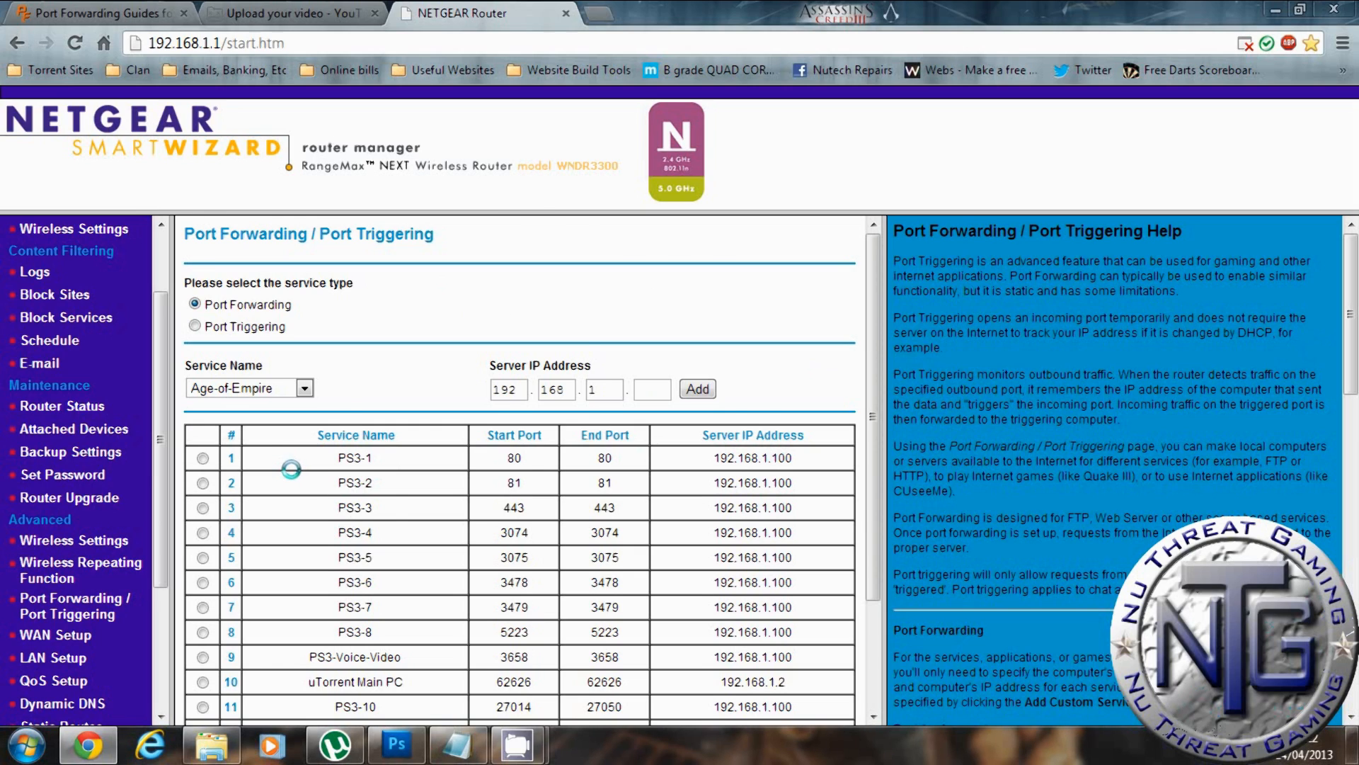
{"action": "scroll", "scroll_direction": "down", "scroll_amount": 3}
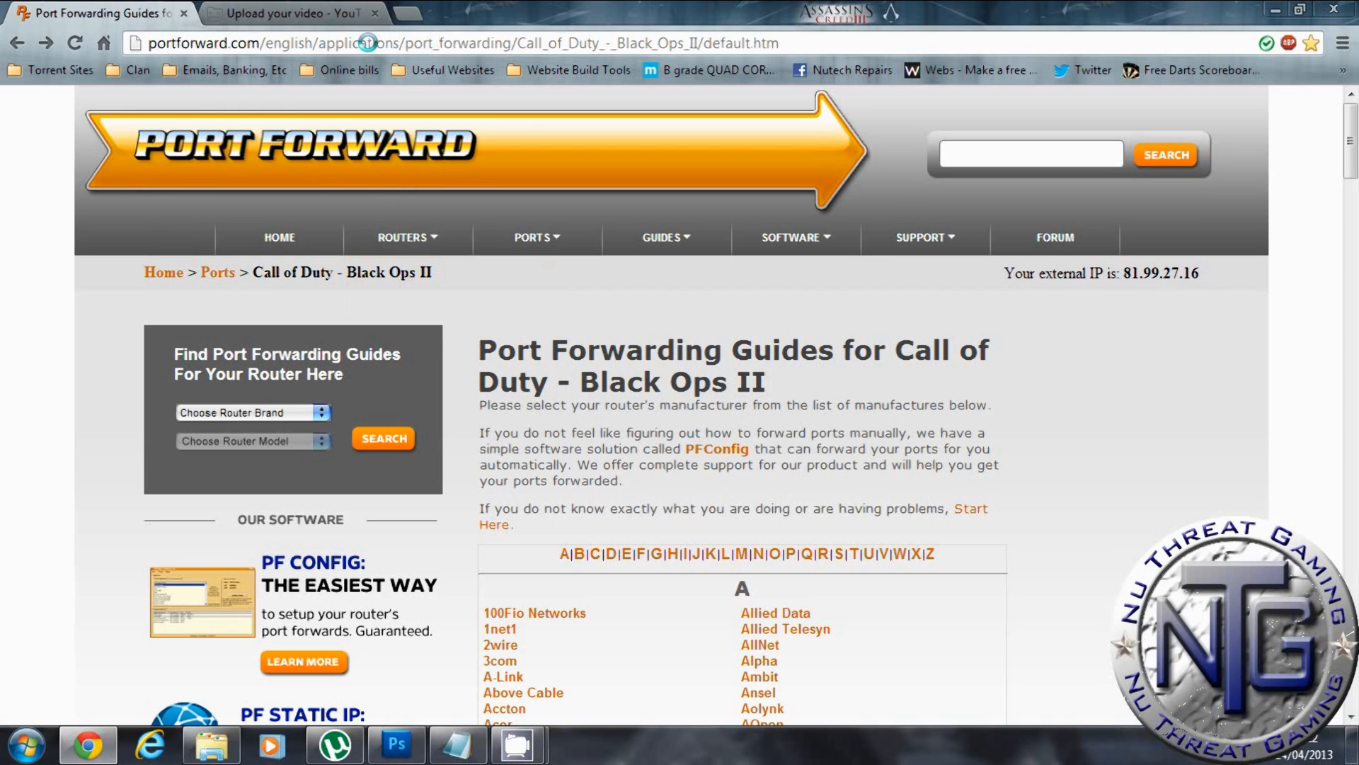
Step: Scroll the Black Ops II router manufacturer list down to the S and T brands
{"action": "left_click", "coordinate": [433, 43]}
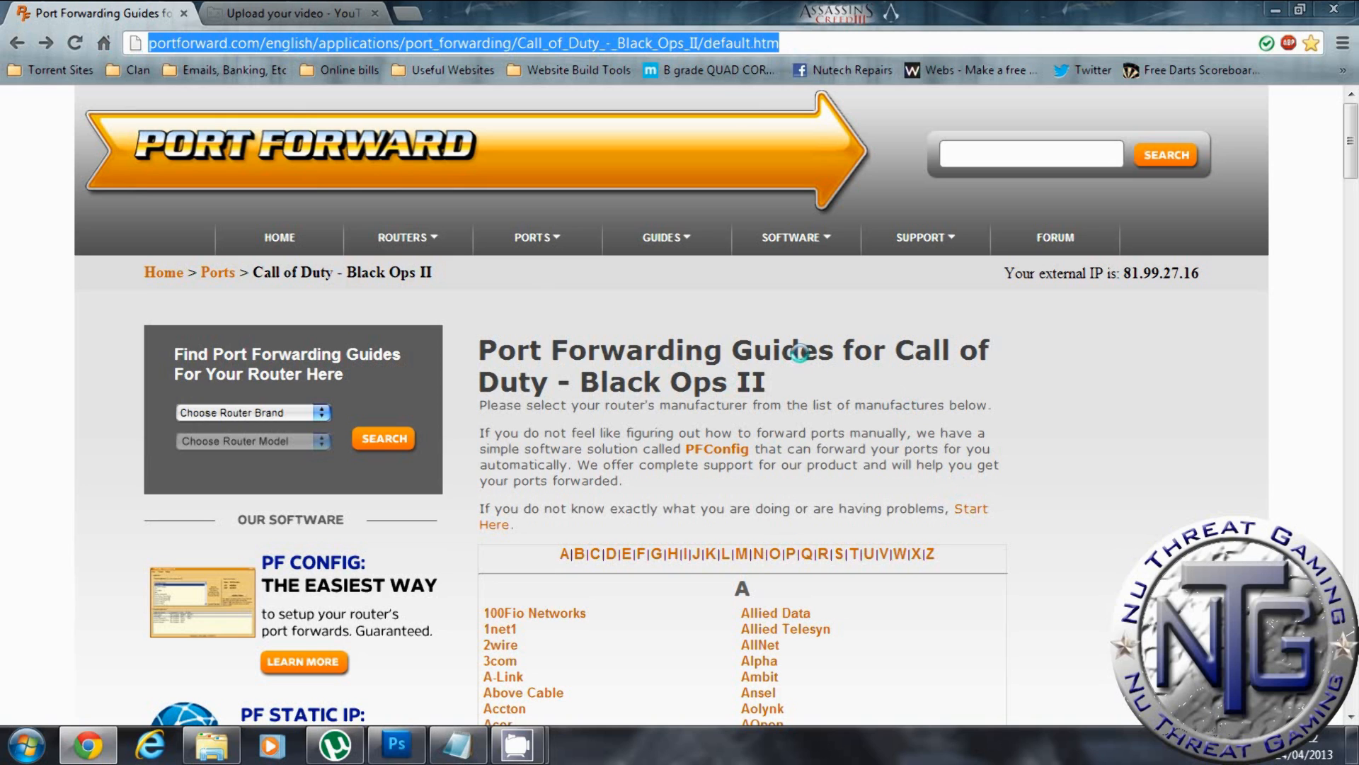
{"action": "scroll", "scroll_direction": "down", "scroll_amount": 3}
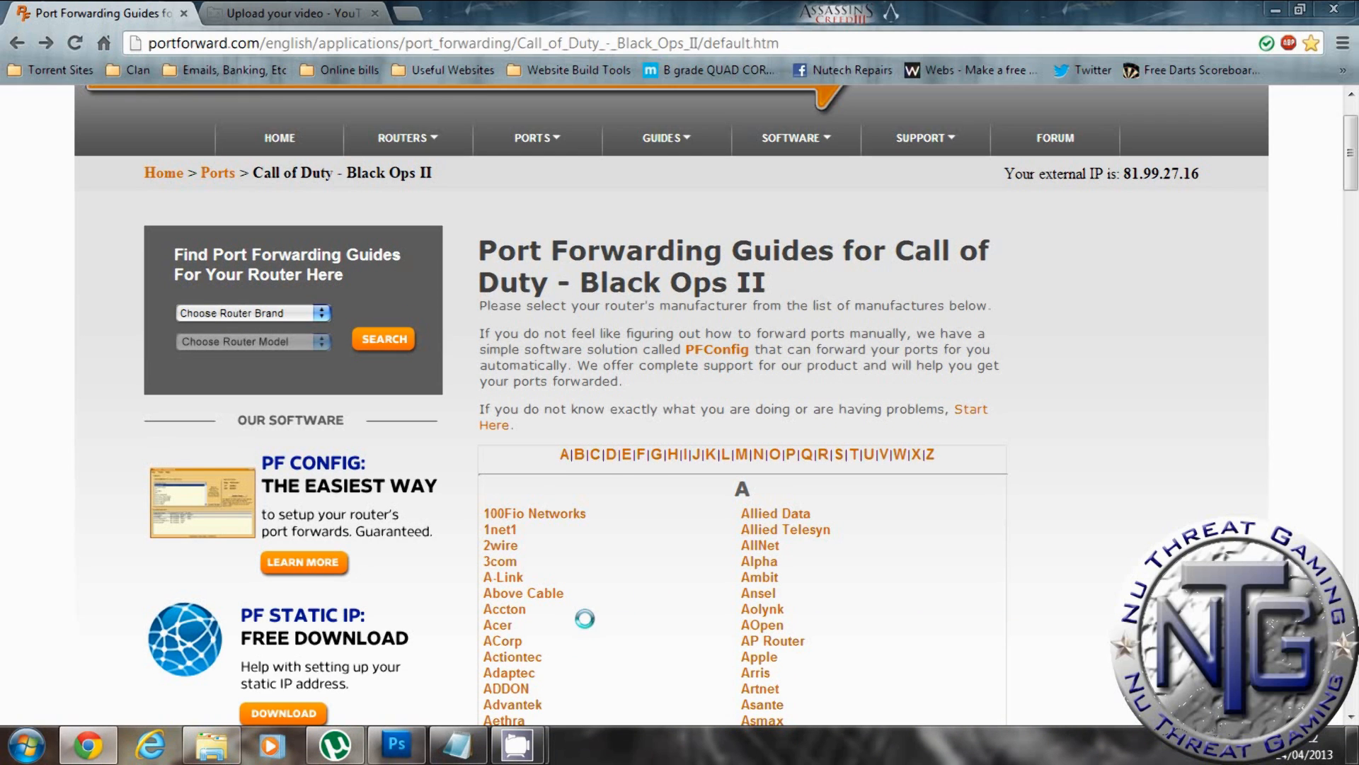
{"action": "scroll", "scroll_direction": "down", "scroll_amount": 3}
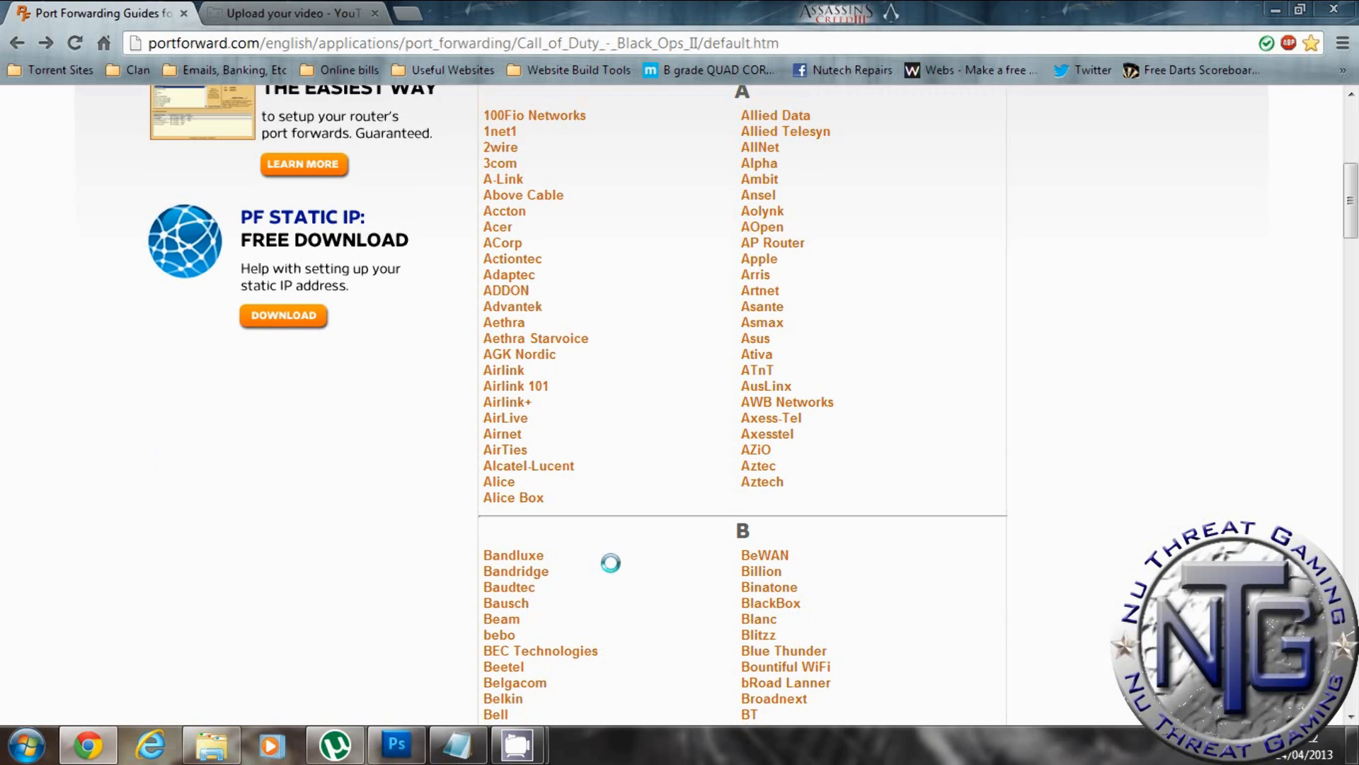
{"action": "scroll", "scroll_direction": "down", "scroll_amount": 3}
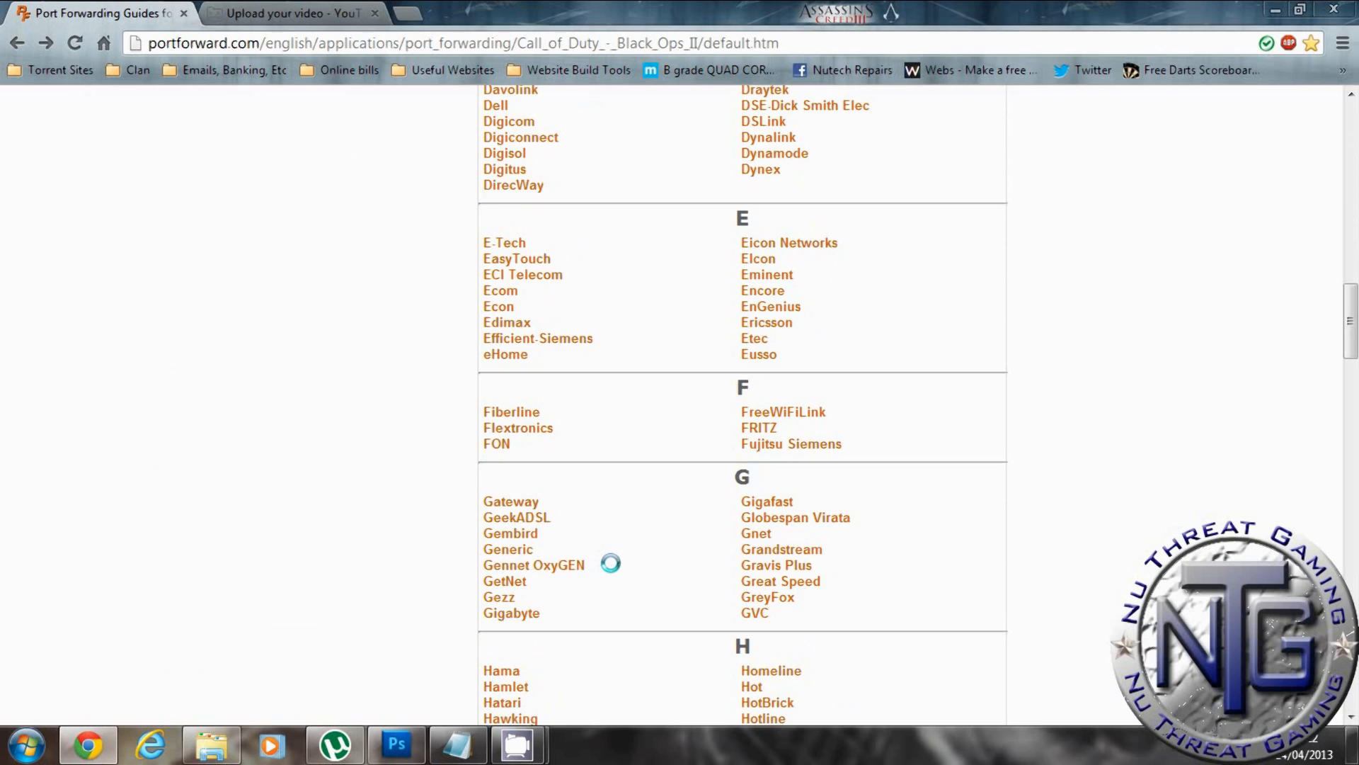
{"action": "scroll", "scroll_direction": "down", "scroll_amount": 3}
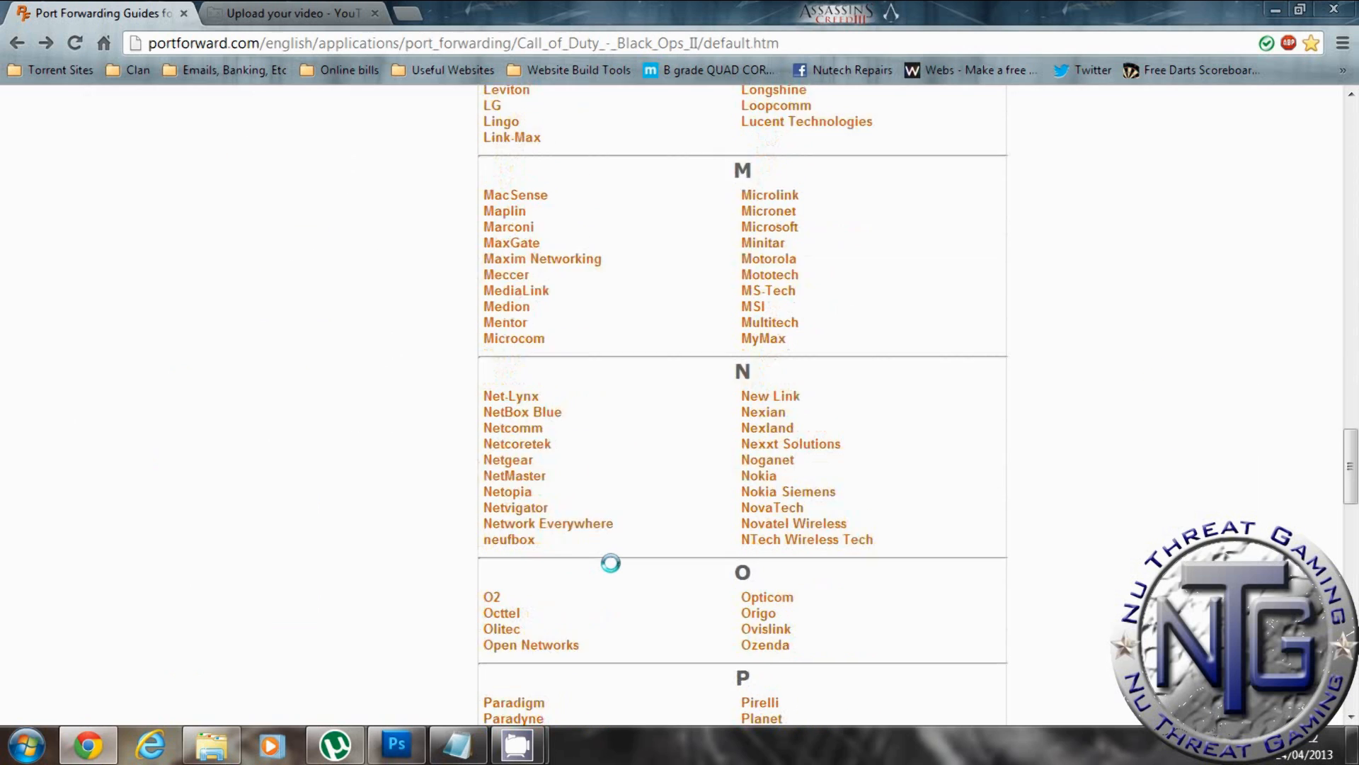
{"action": "scroll", "scroll_direction": "down", "scroll_amount": 3}
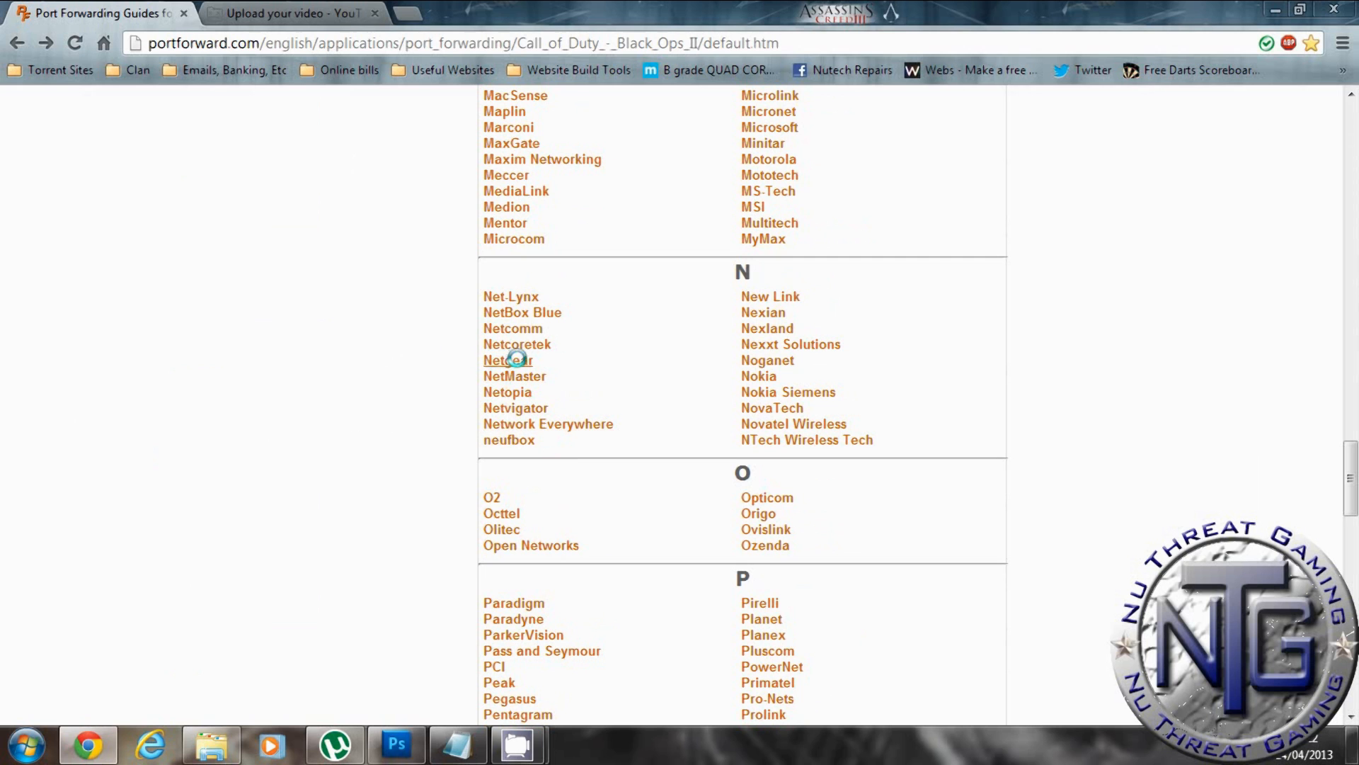
{"action": "scroll", "scroll_direction": "down", "scroll_amount": 3}
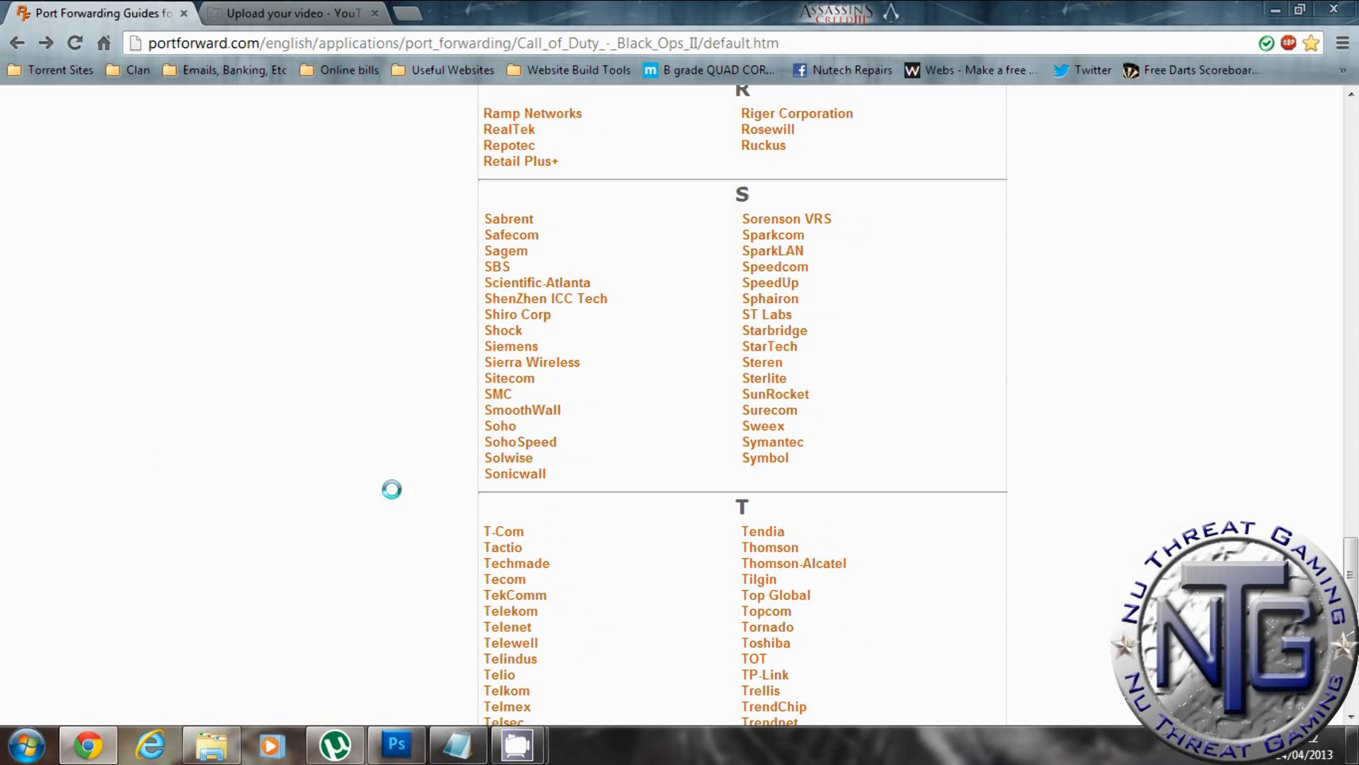
{"action": "scroll", "scroll_direction": "down", "scroll_amount": 3}
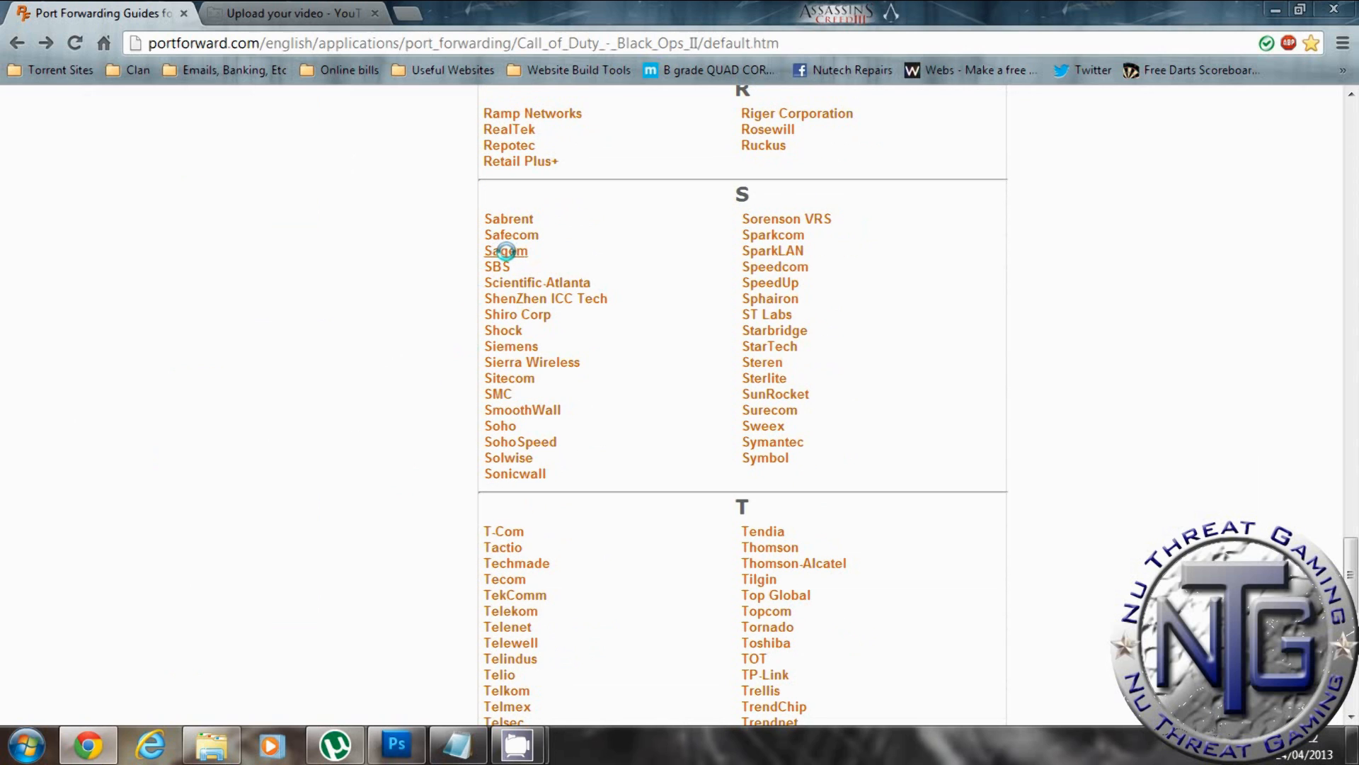
{"action": "left_click", "coordinate": [504, 250]}
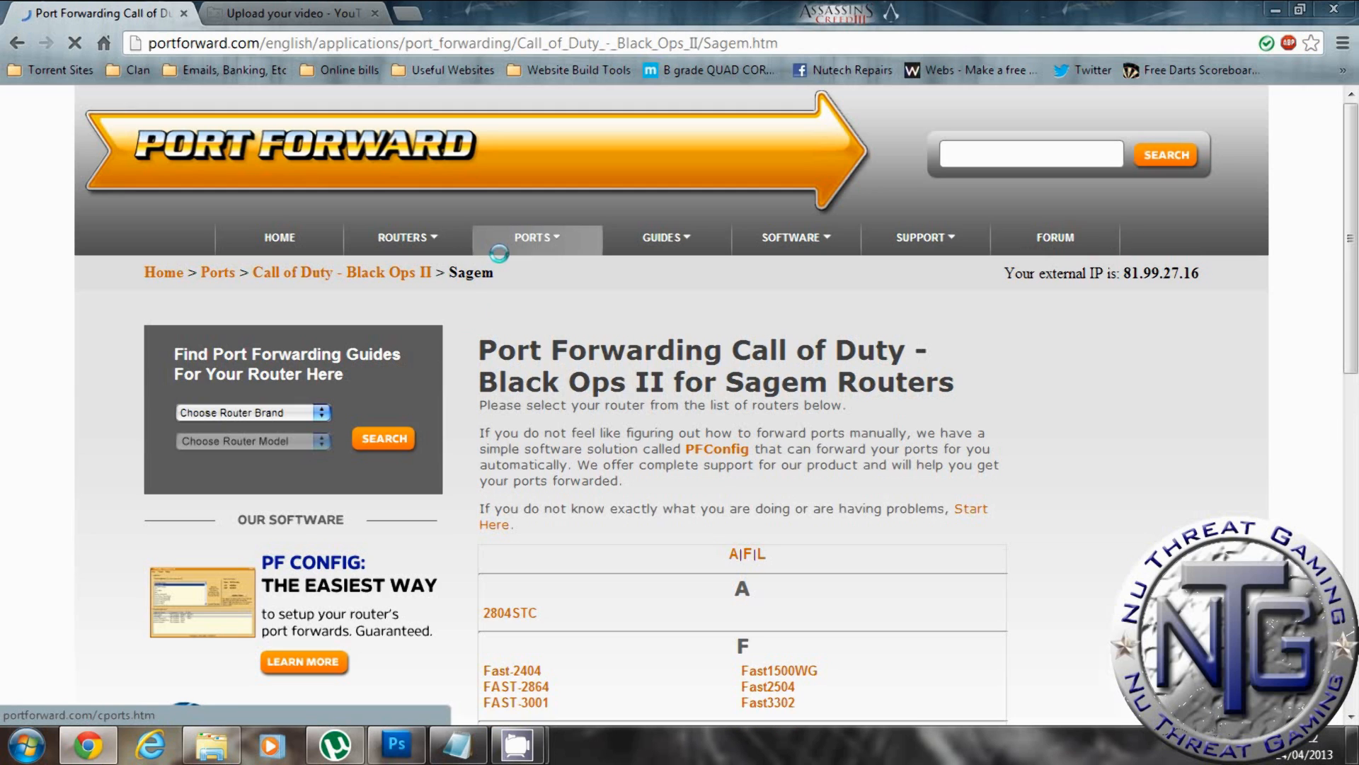
{"action": "scroll", "scroll_direction": "down", "scroll_amount": 3}
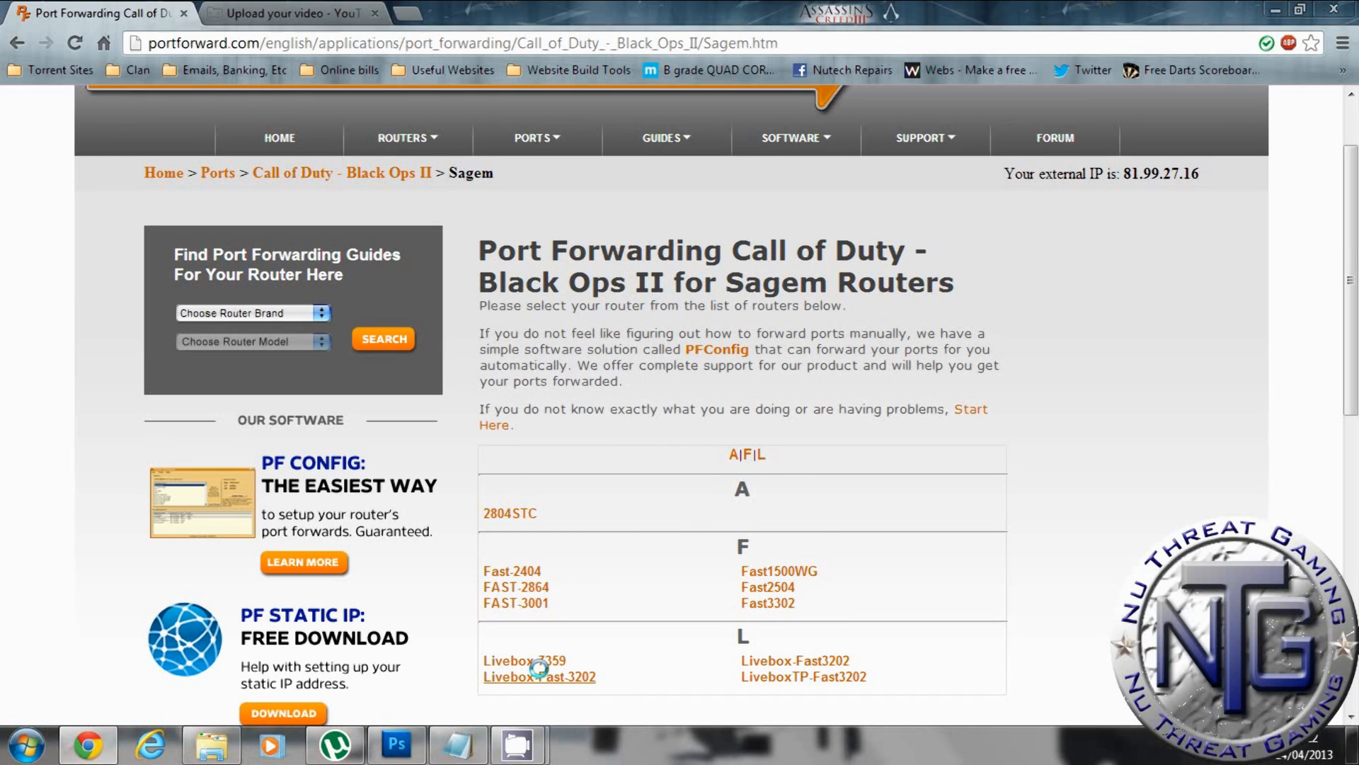
{"action": "left_click", "coordinate": [540, 677]}
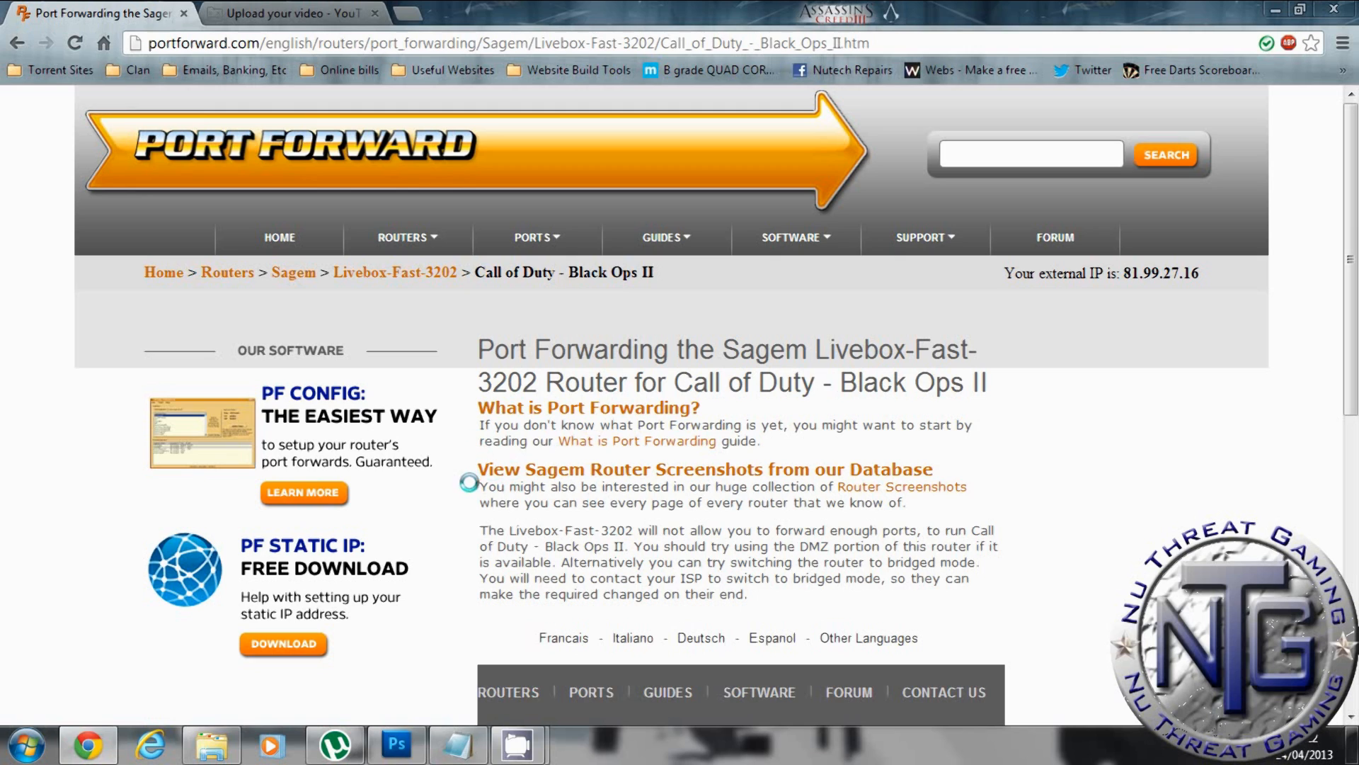
{"action": "left_click_drag", "start_coordinate": [480, 530], "coordinate": [991, 548]}
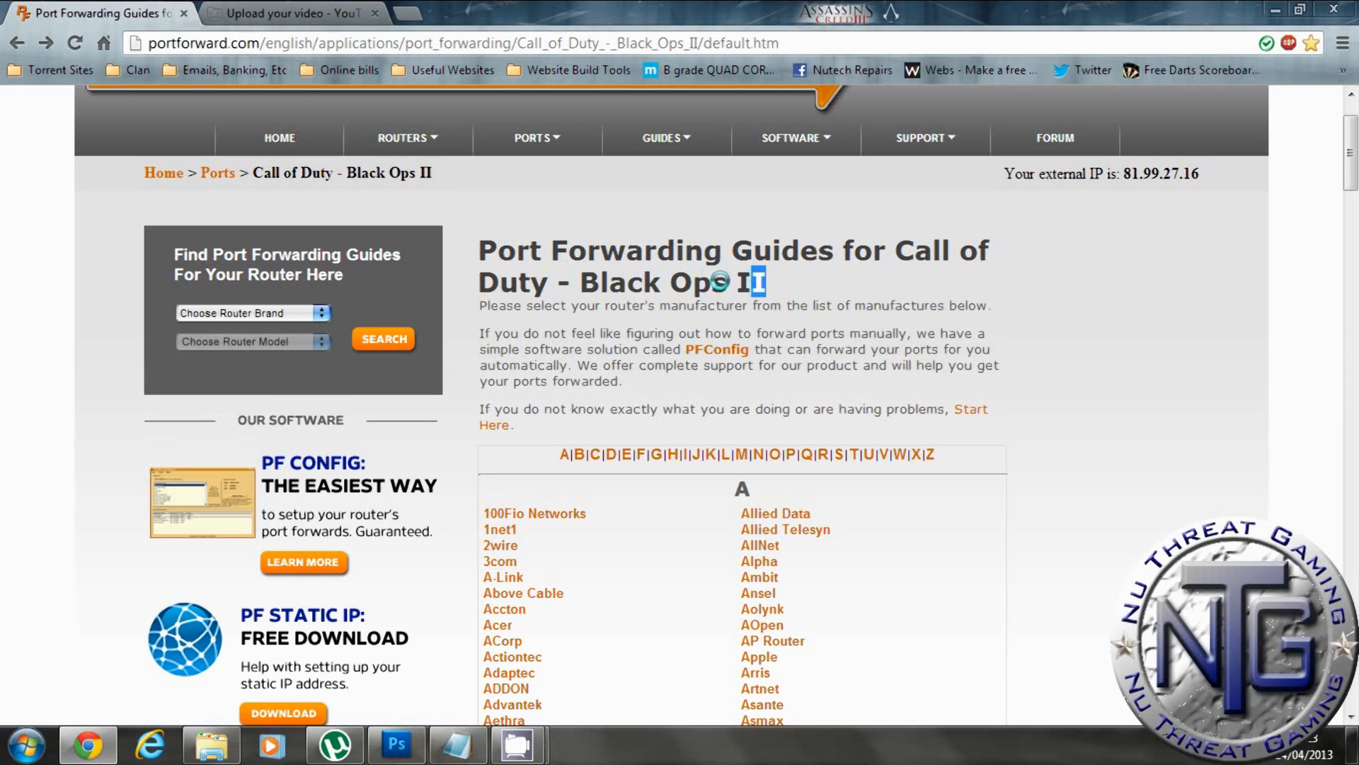
{"action": "left_click_drag", "start_coordinate": [480, 249], "coordinate": [763, 282]}
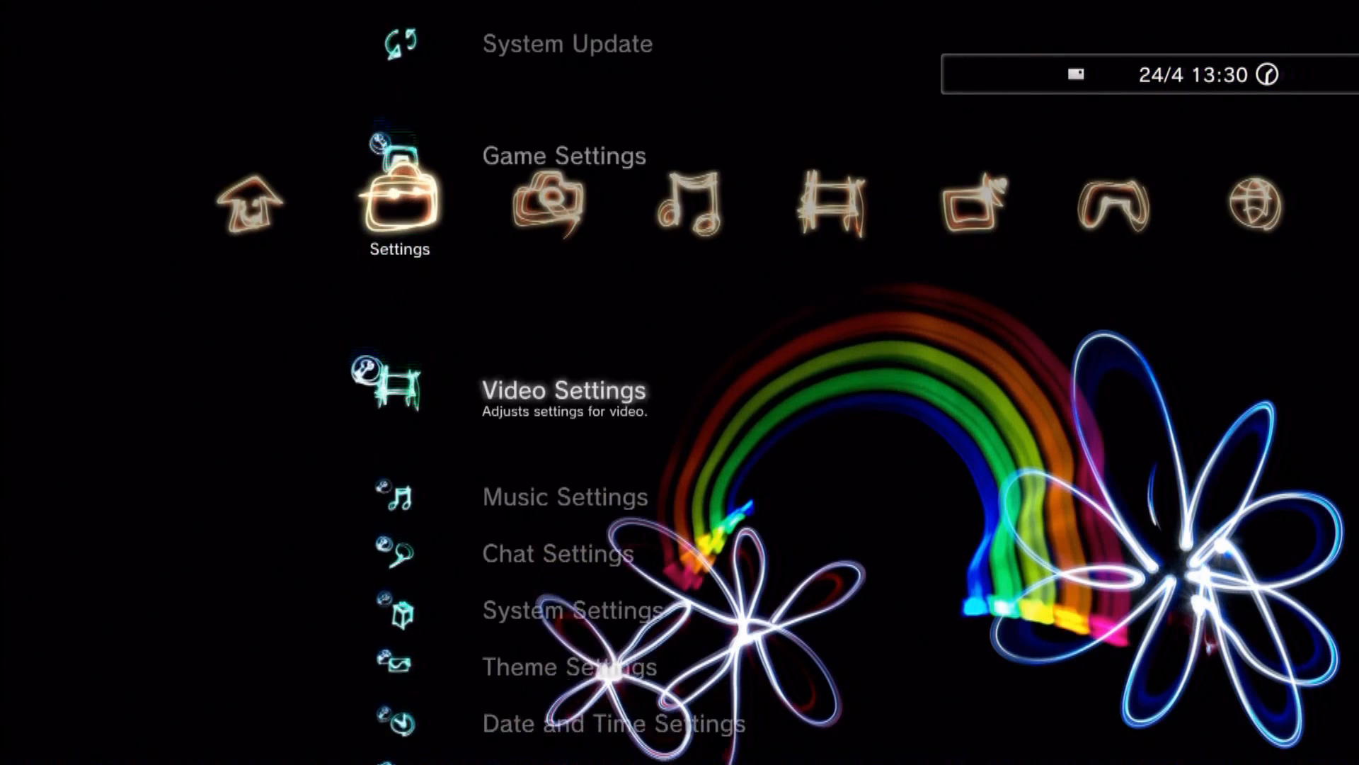
Step: Select Internet Connection Settings under Network Settings to start the setup
{"action": "scroll", "scroll_direction": "down", "scroll_amount": 3}
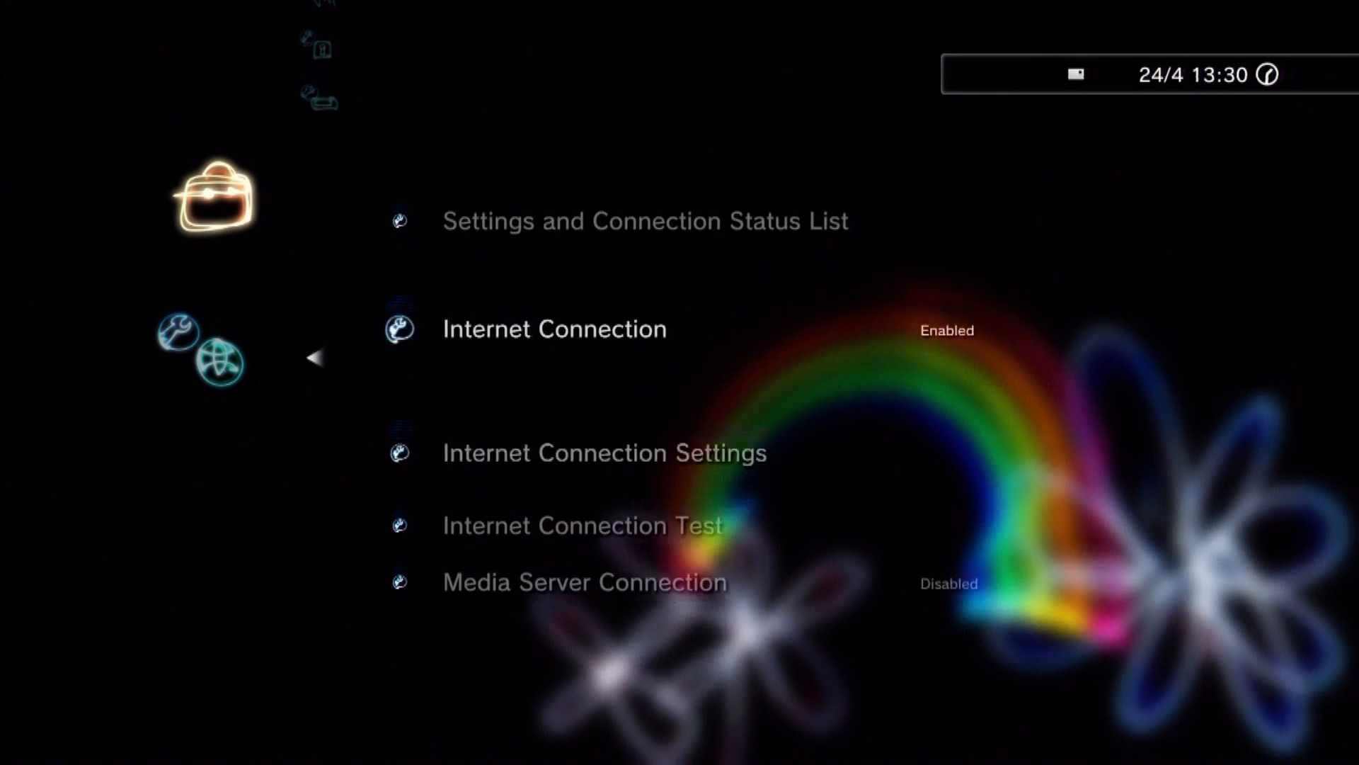
{"action": "left_click", "coordinate": [603, 452]}
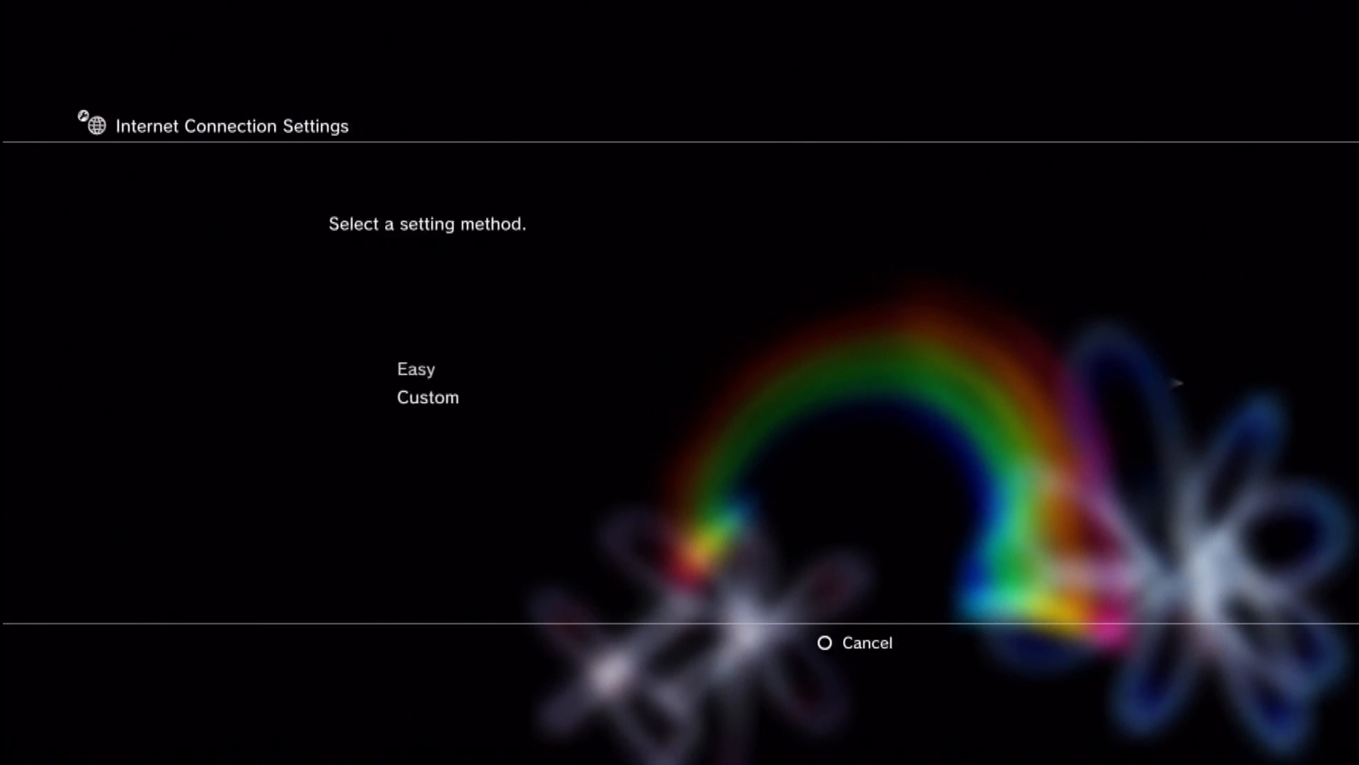
Step: Via Custom and Manual, enter IP 192.168.1.100, mask 255.255.255.0, router 192.168.1.1, DNS 8.8.8.8/8.8.4.4
{"action": "left_click", "coordinate": [427, 397]}
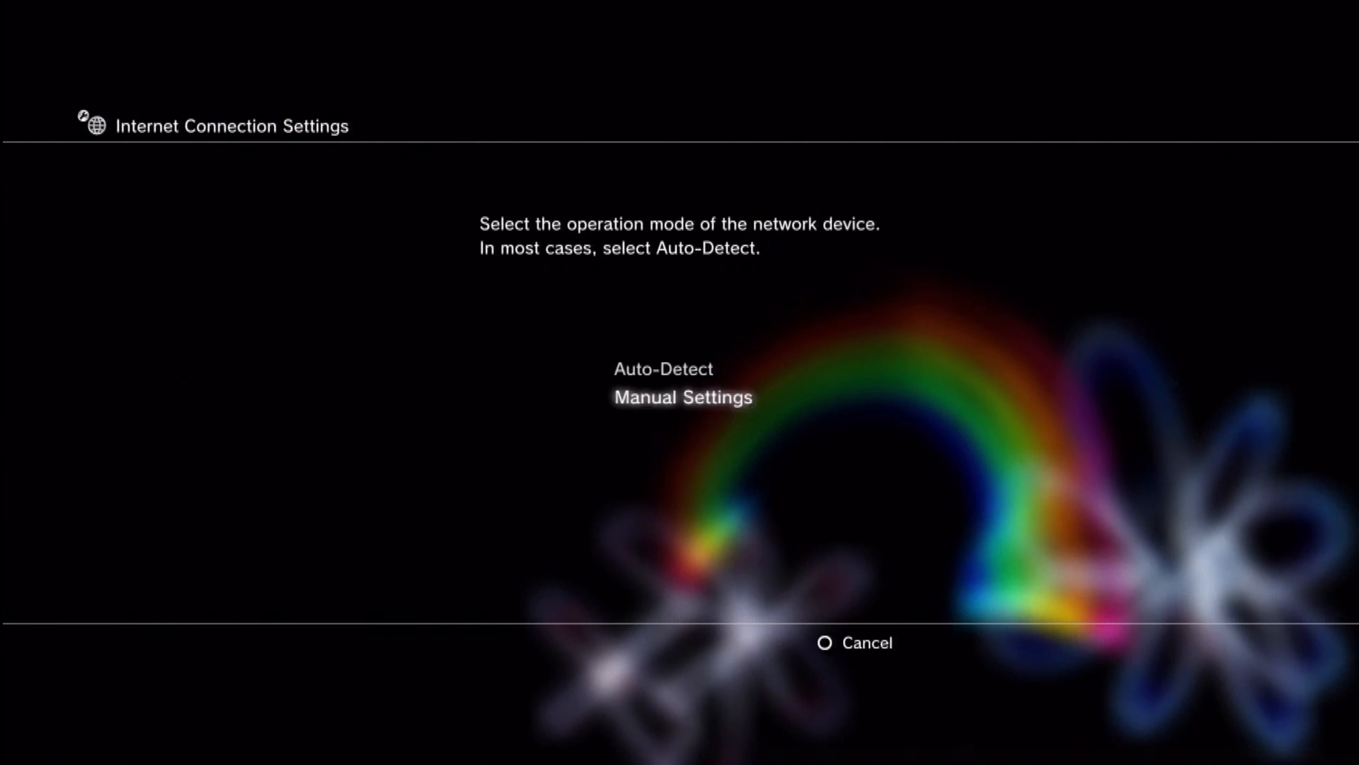
{"action": "left_click", "coordinate": [682, 396]}
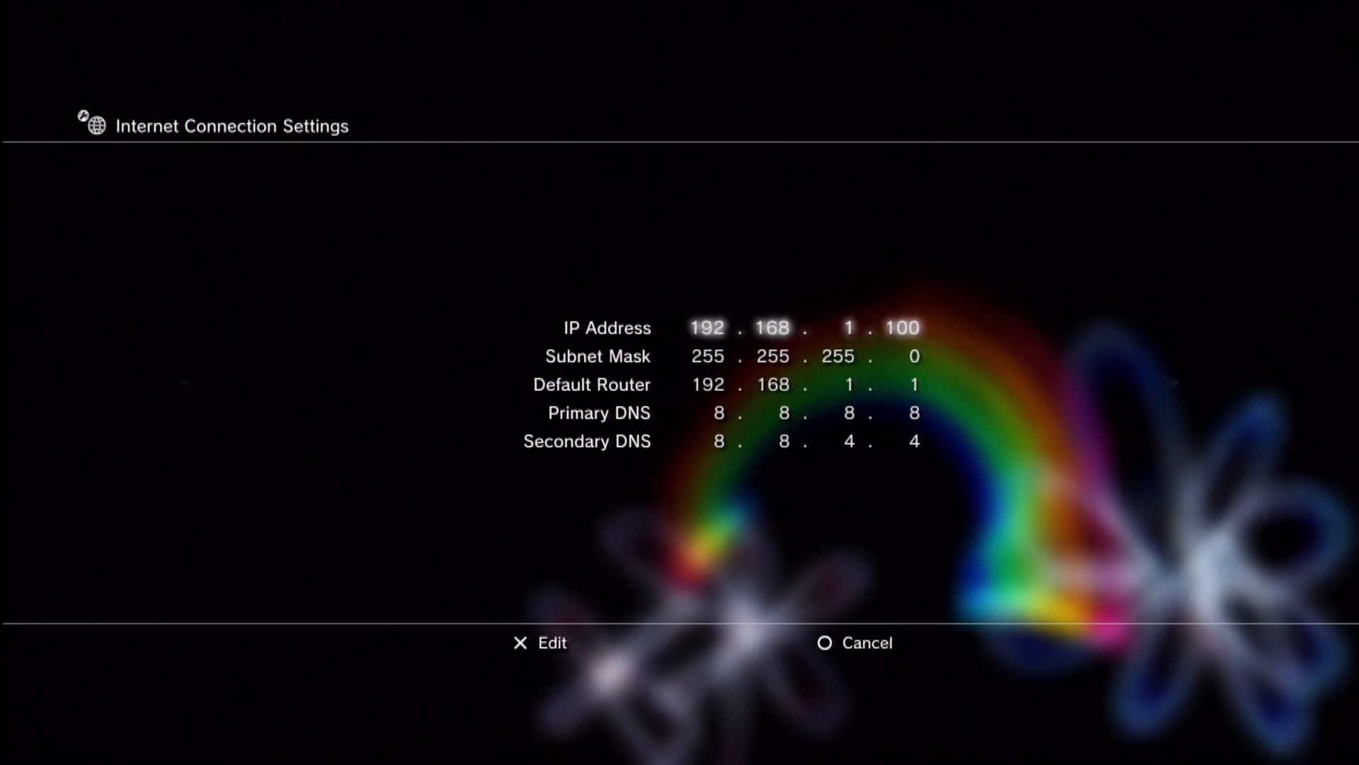
{"action": "key", "text": "down"}
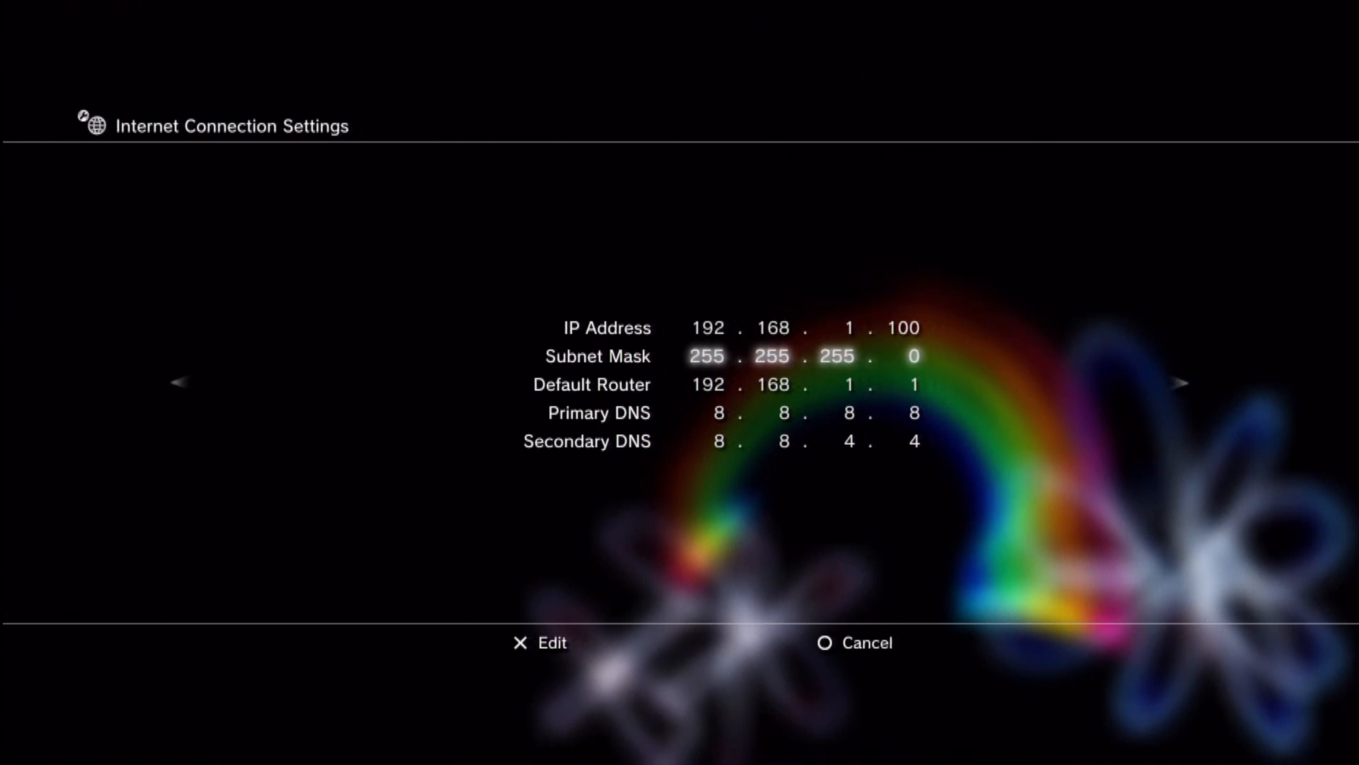
{"action": "key", "text": "down"}
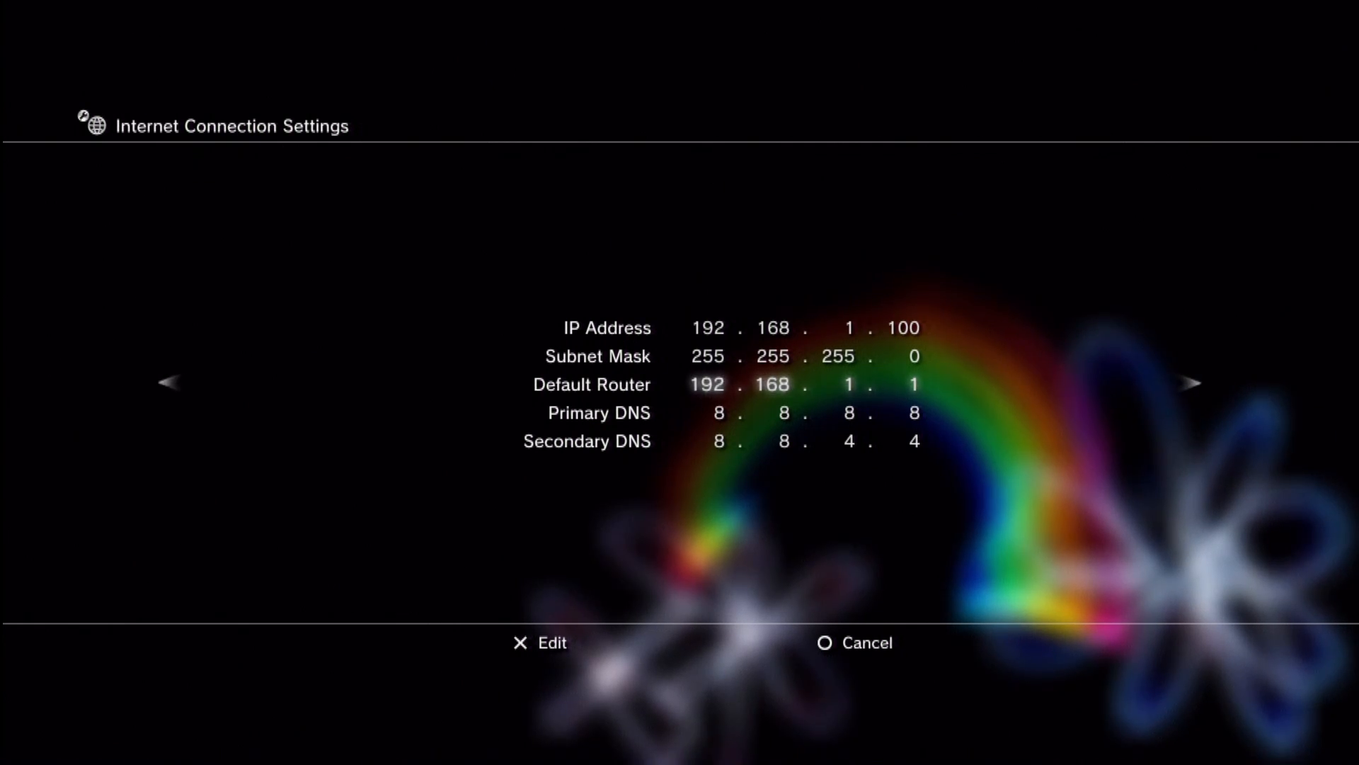
{"action": "key", "text": "down"}
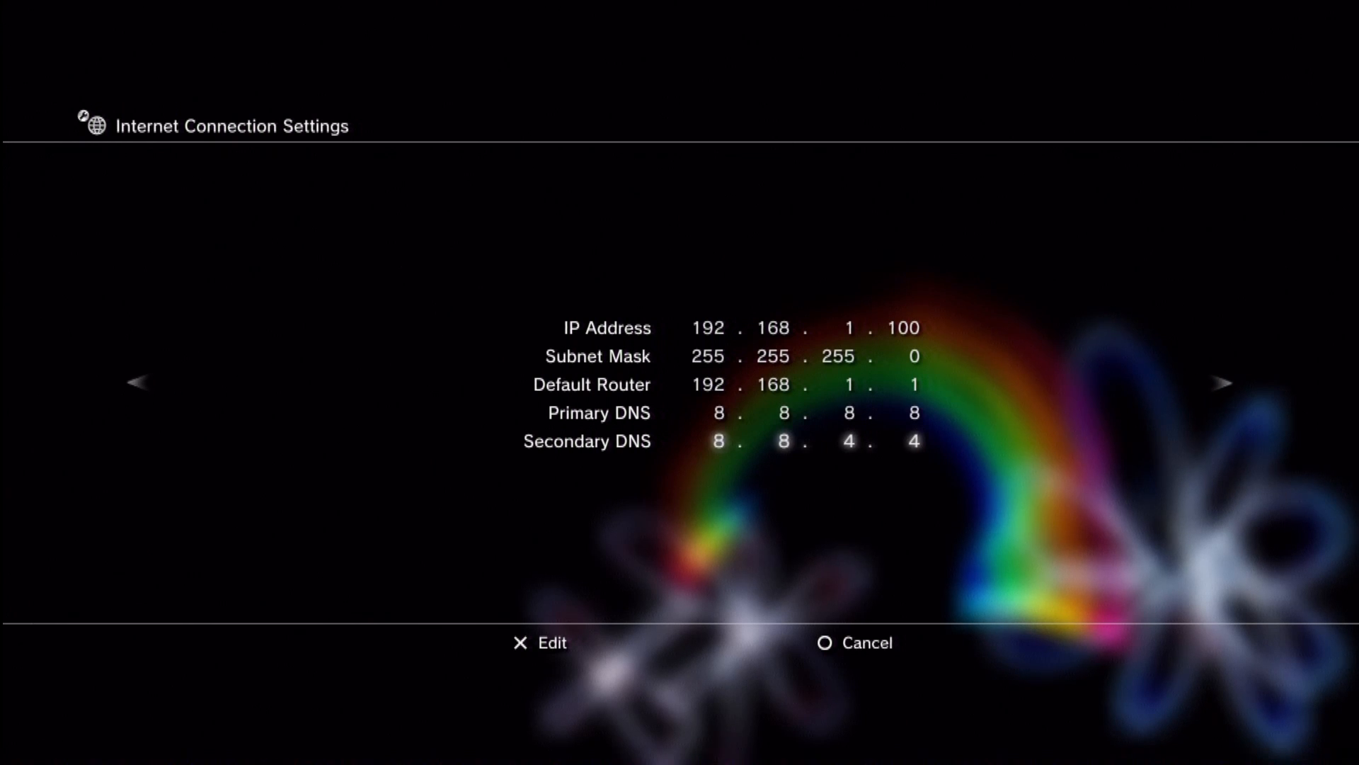
{"action": "key", "text": "Up"}
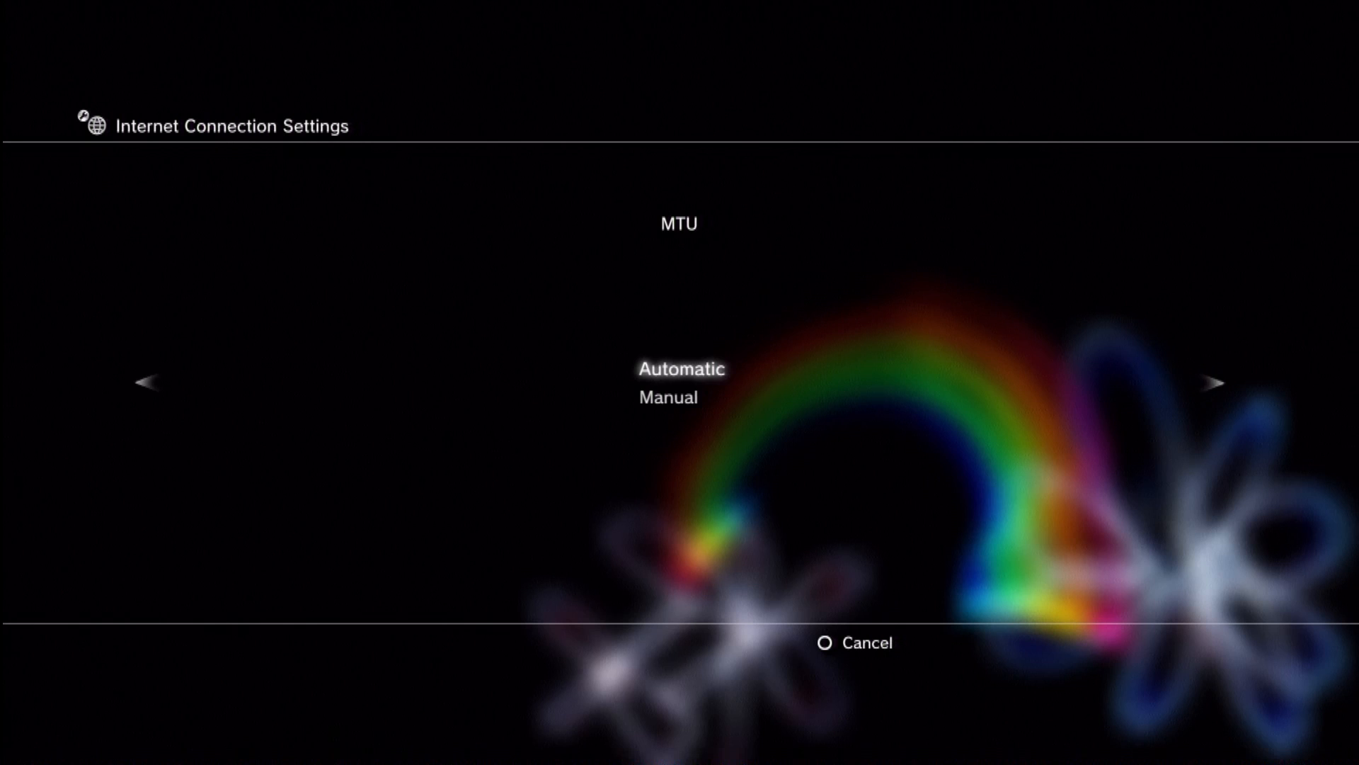
Step: Keep MTU Automatic, save the connection settings and exit to the XMB
{"action": "left_click", "coordinate": [1217, 381]}
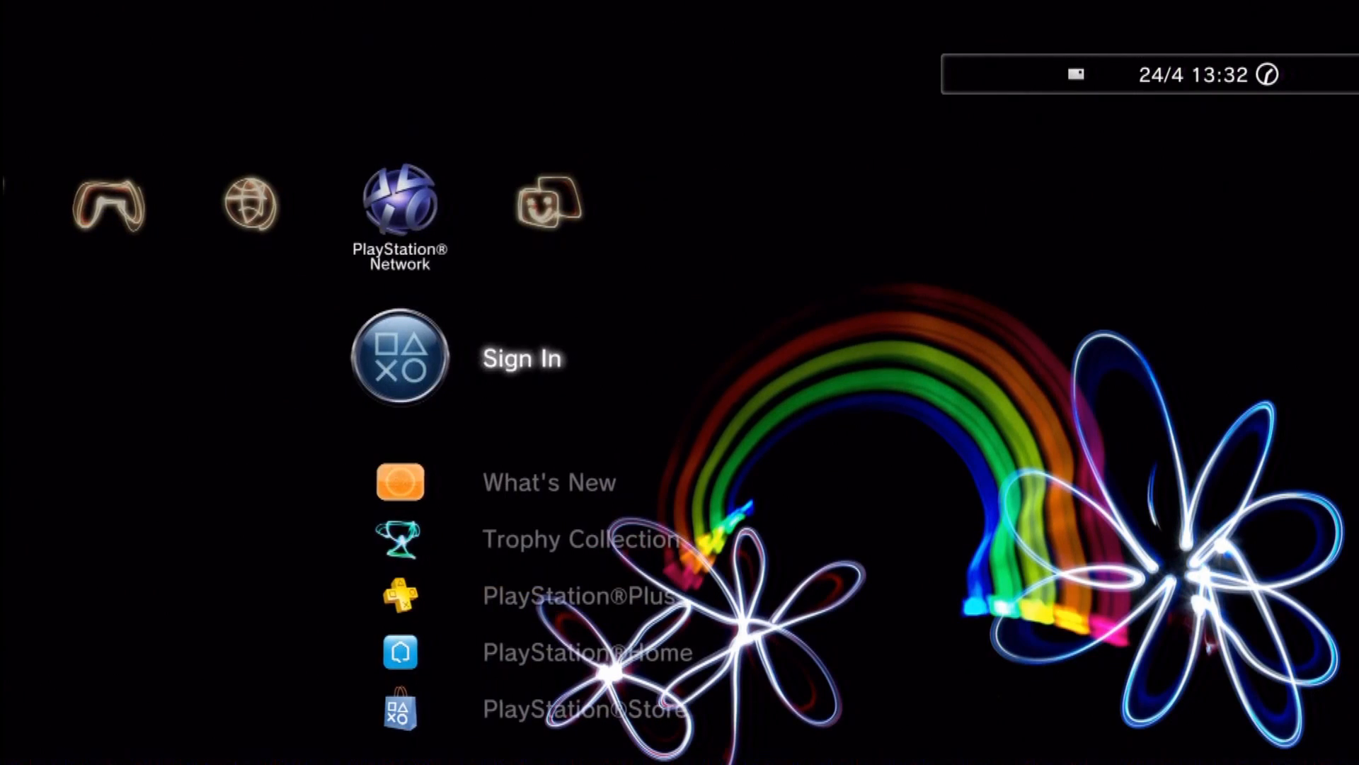
Step: Sign in to PlayStation Network and launch Call of Duty: Black Ops II
{"action": "left_click", "coordinate": [399, 357]}
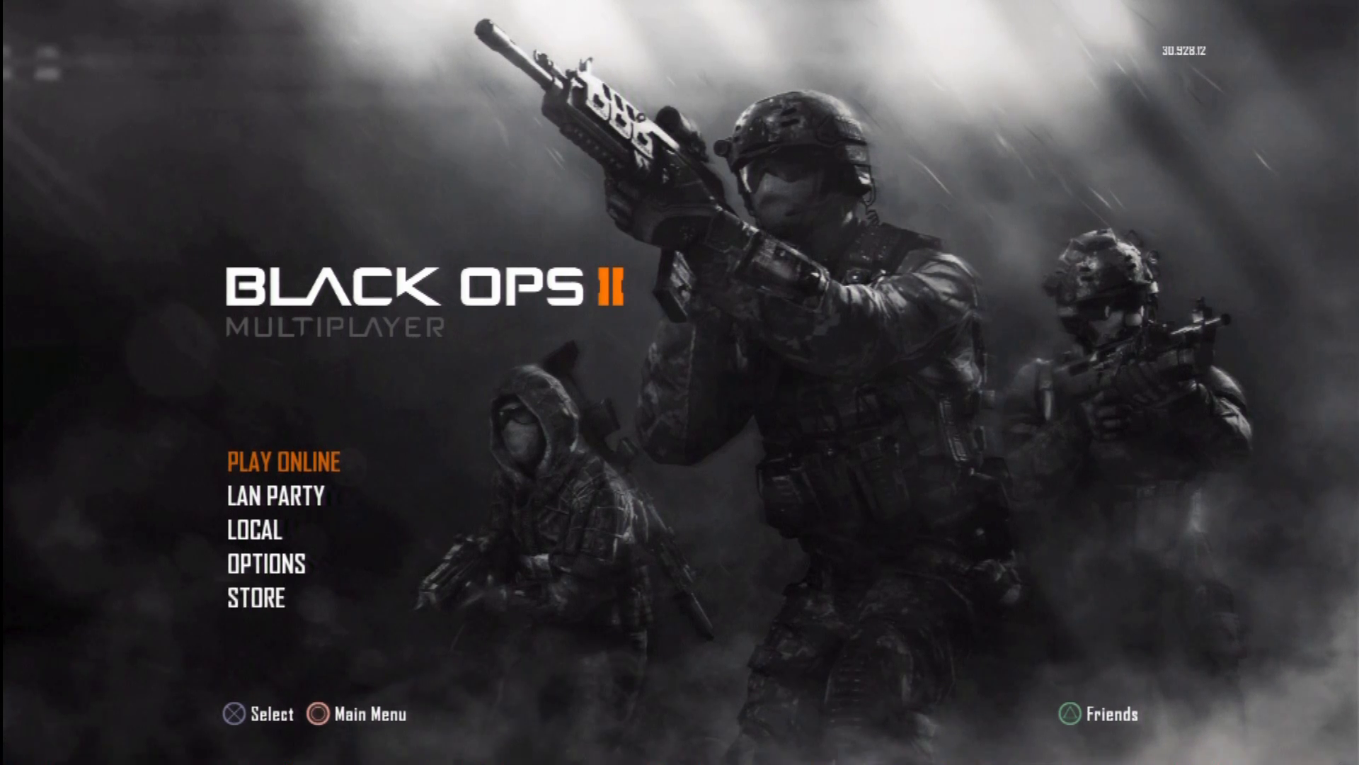
Step: Choose Play Online to connect to the multiplayer service
{"action": "left_click", "coordinate": [281, 462]}
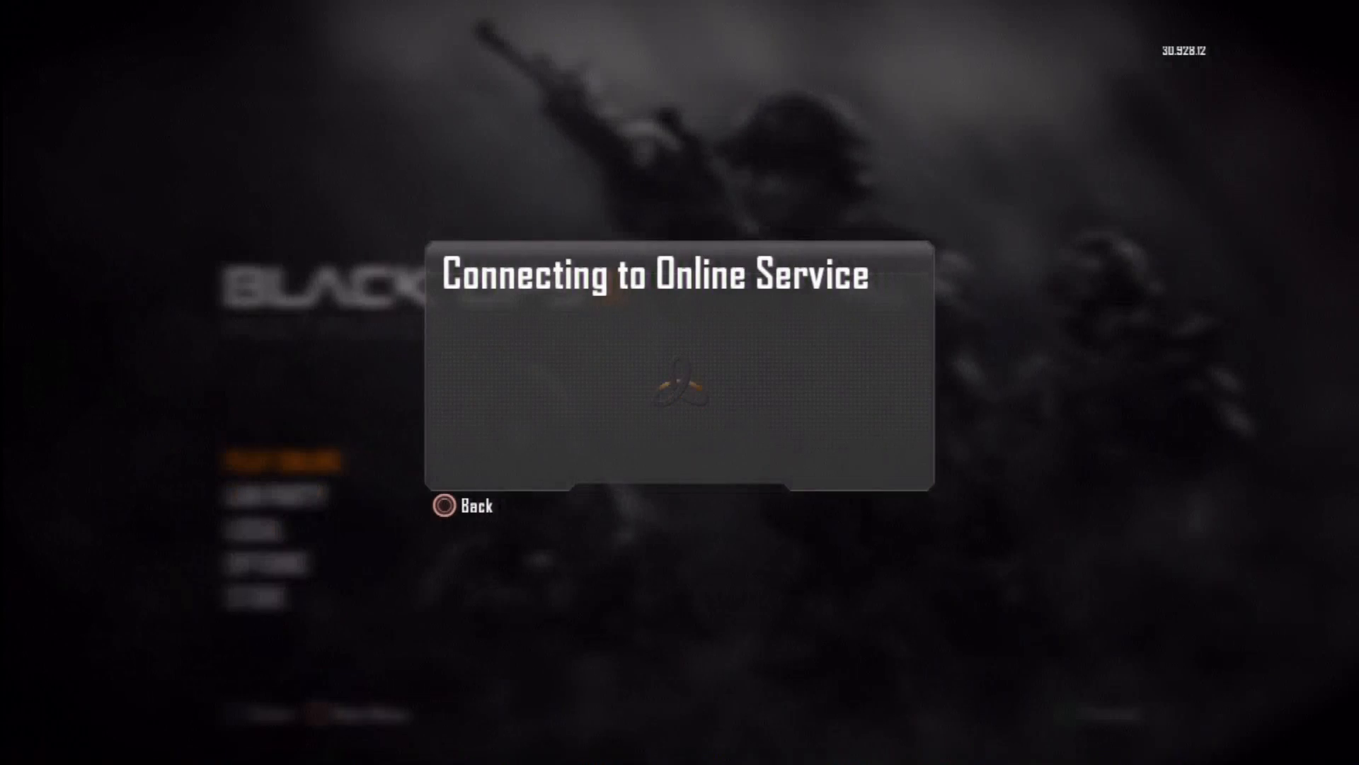